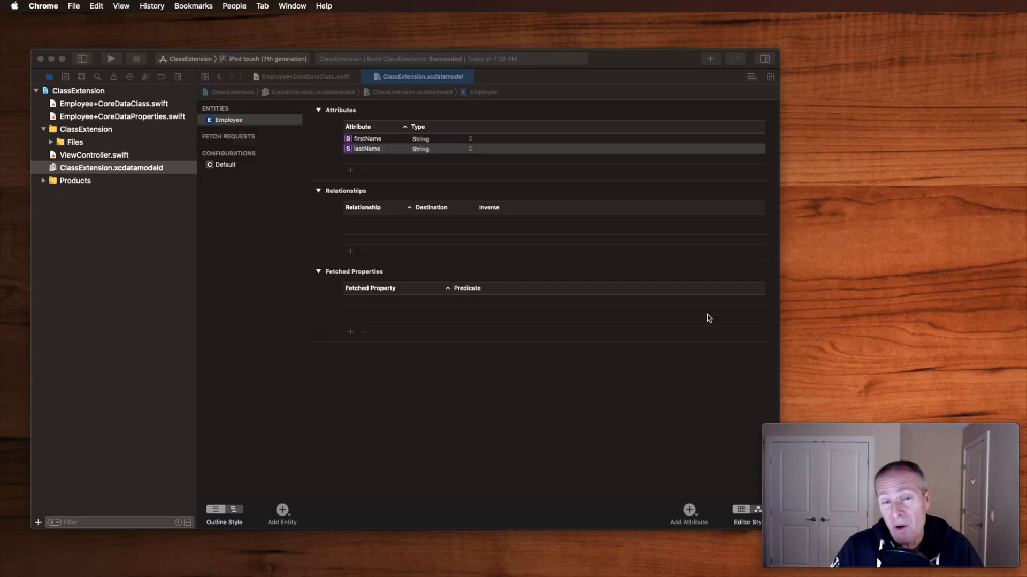
mouse_move(244, 332)
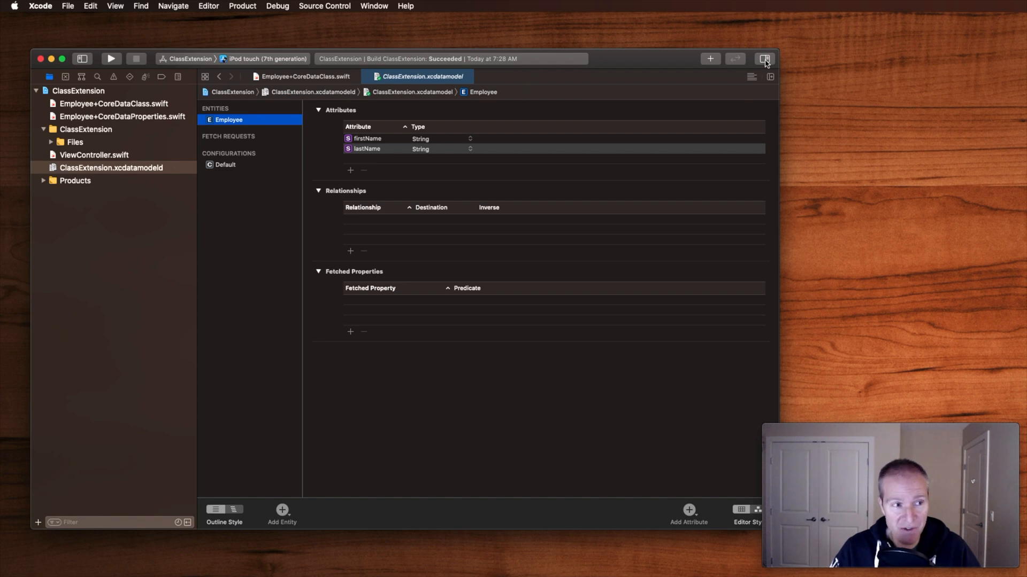
mouse_move(765, 59)
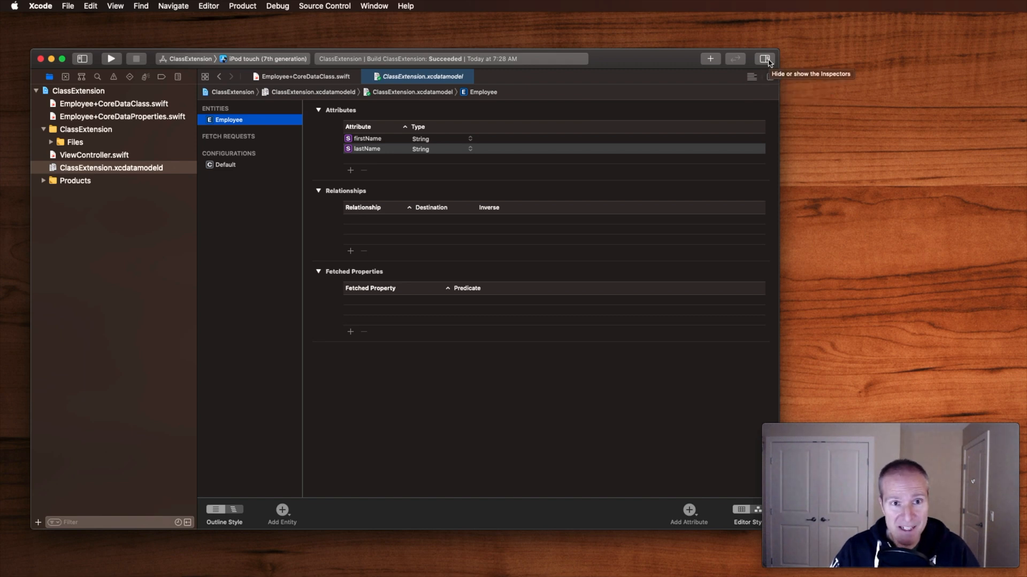
- Show the Inspectors to see the Employee entity's Codegen options
left_click(764, 59)
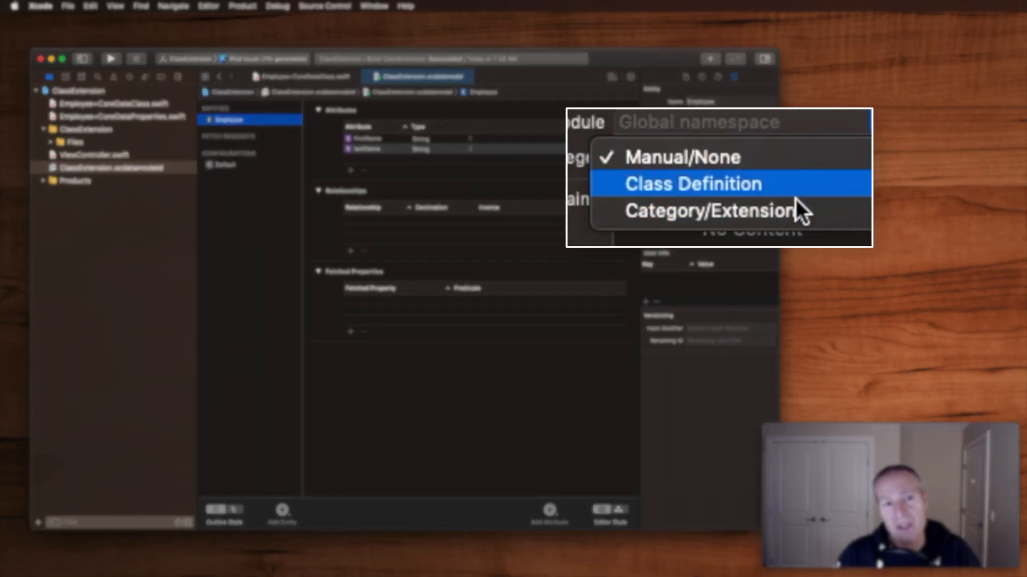
mouse_move(811, 193)
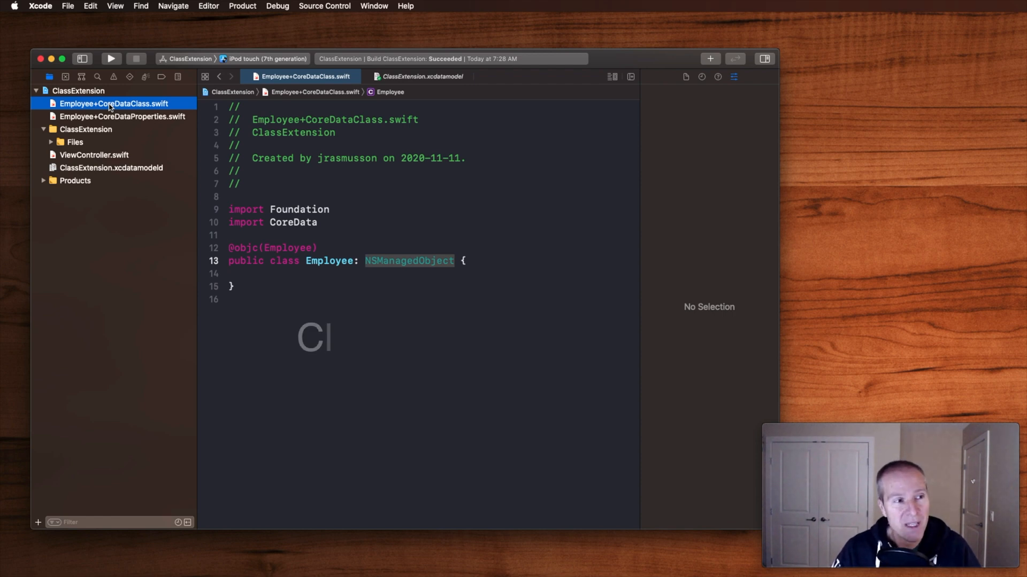
- Review the generated Employee class and properties files, then return to ClassExtension.xcdatamodeld
left_click(320, 260)
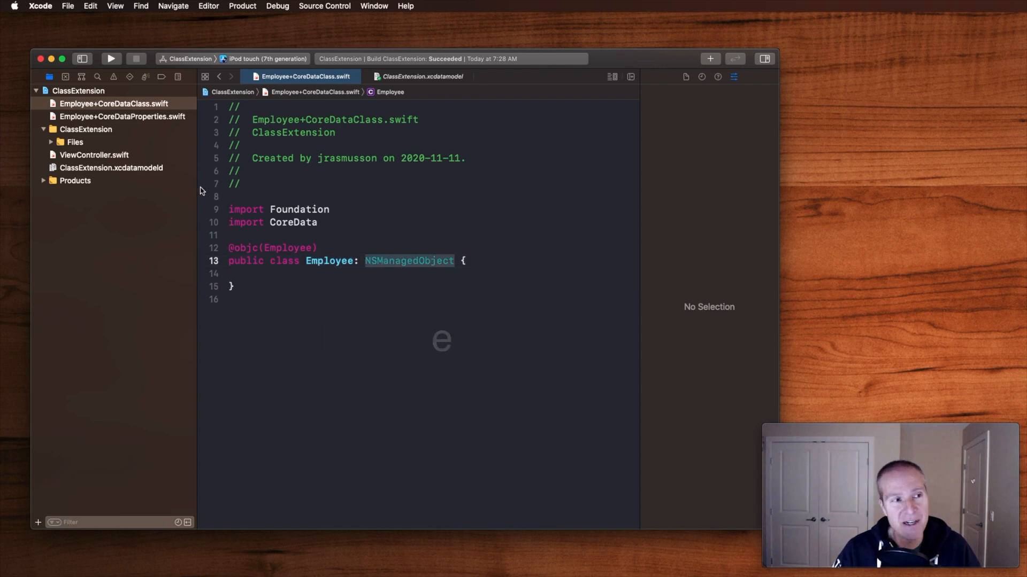
left_click(122, 117)
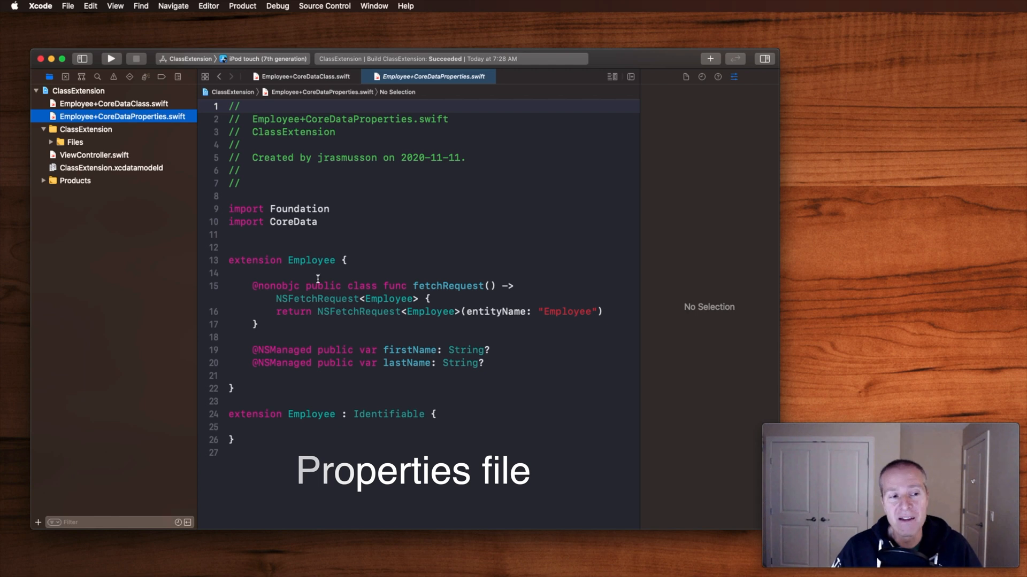
double_click(409, 350)
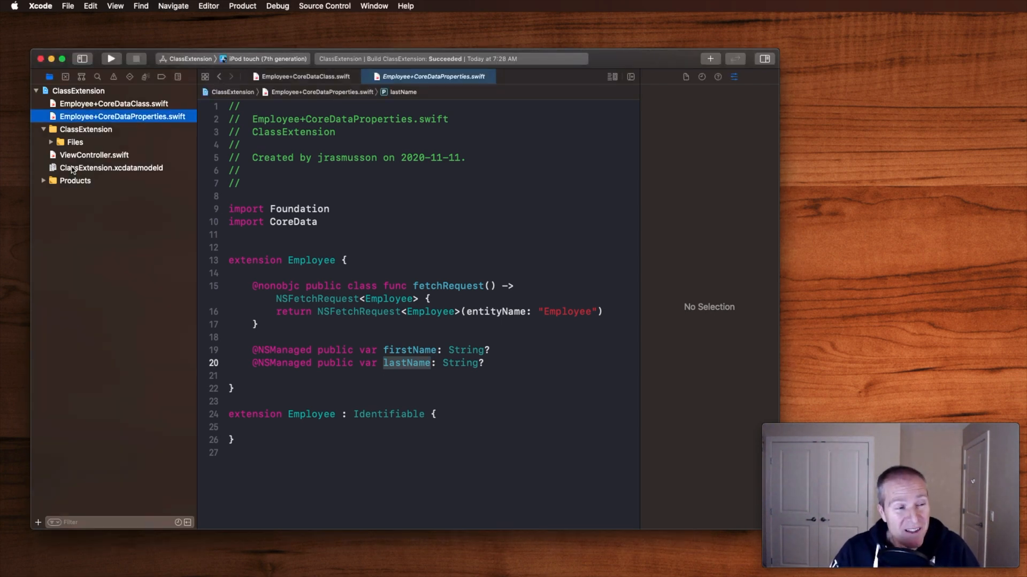
left_click(111, 167)
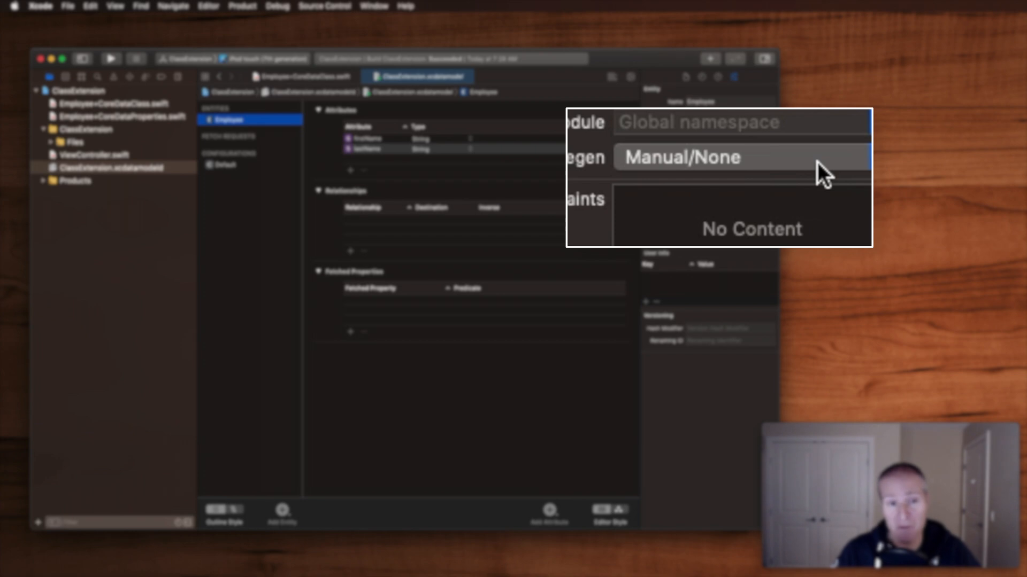
- List Employee's codegen modes: Manual/None, Class Definition and Category/Extension
left_click(681, 157)
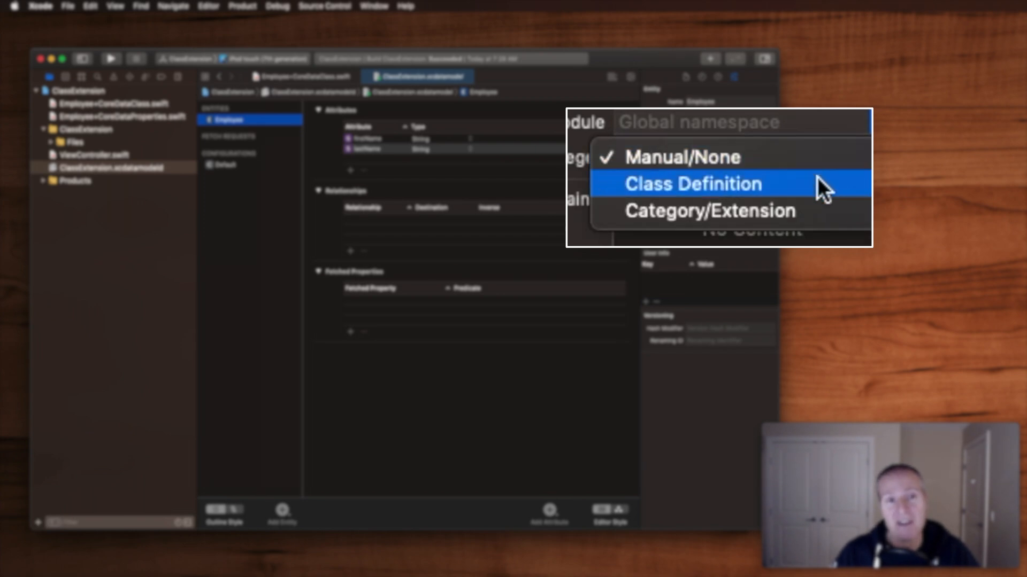
mouse_move(824, 191)
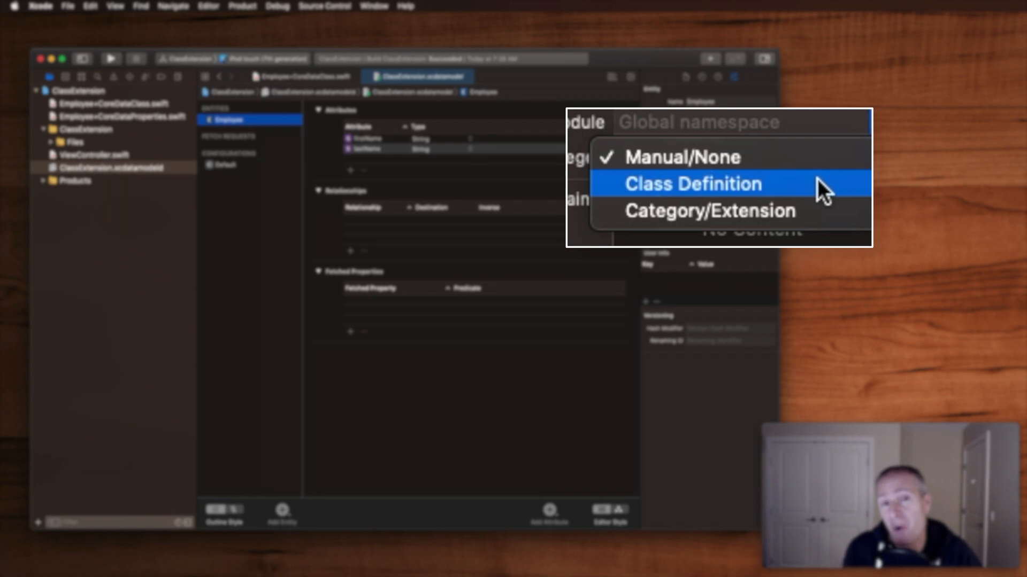
mouse_move(823, 202)
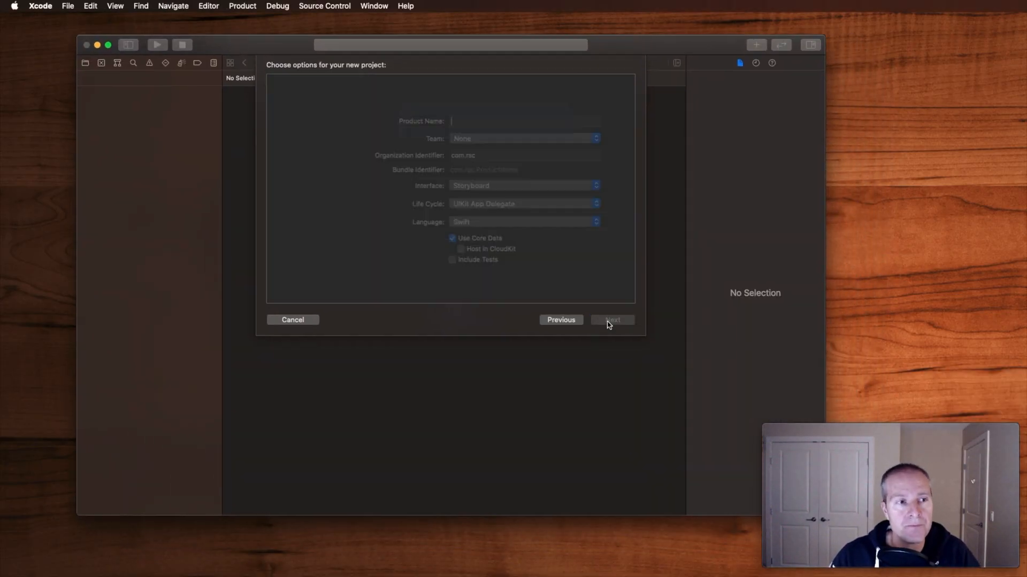
- Create the MyApp project with Core Data enabled and open MyApp.xcdatamodeld
type("MyApp")
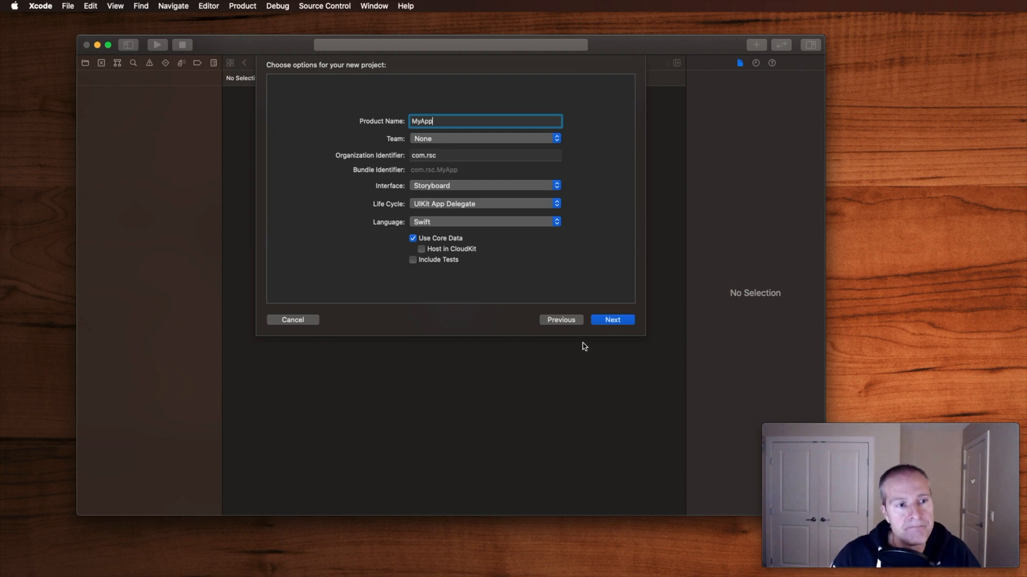
left_click(612, 320)
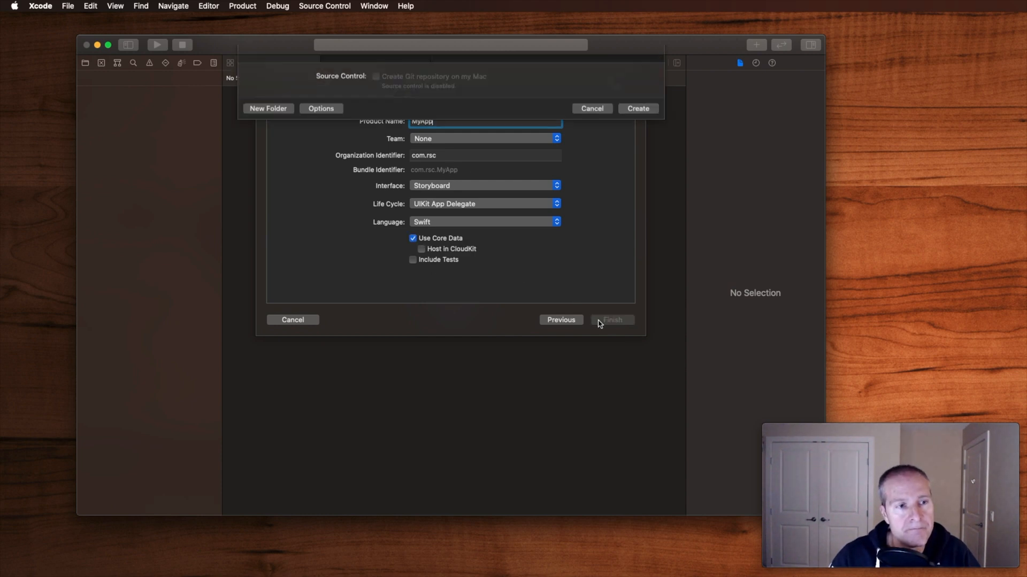
left_click(612, 319)
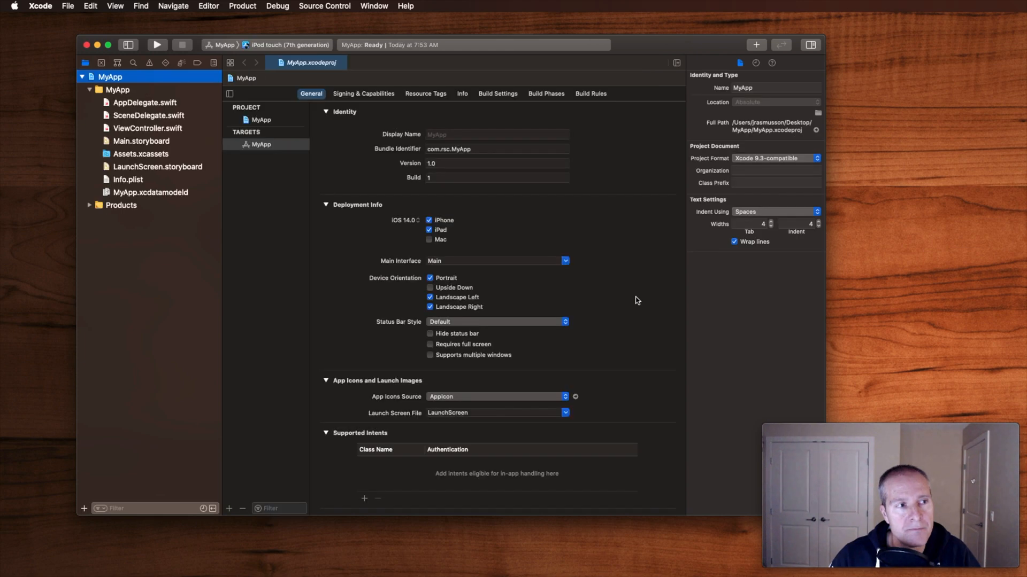
left_click(146, 128)
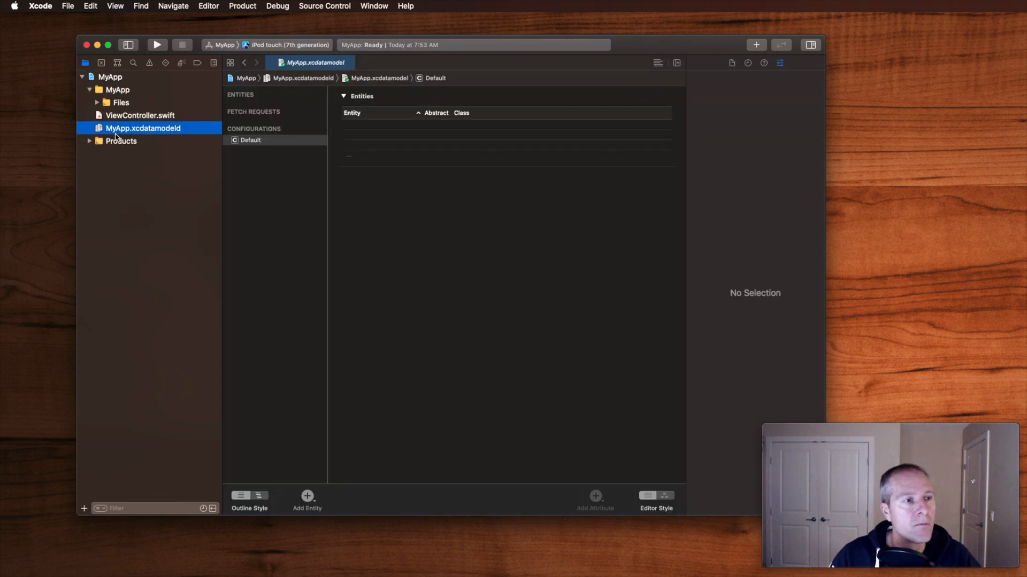
- Add an Employee entity with String attributes firstName and lastName
left_click(307, 499)
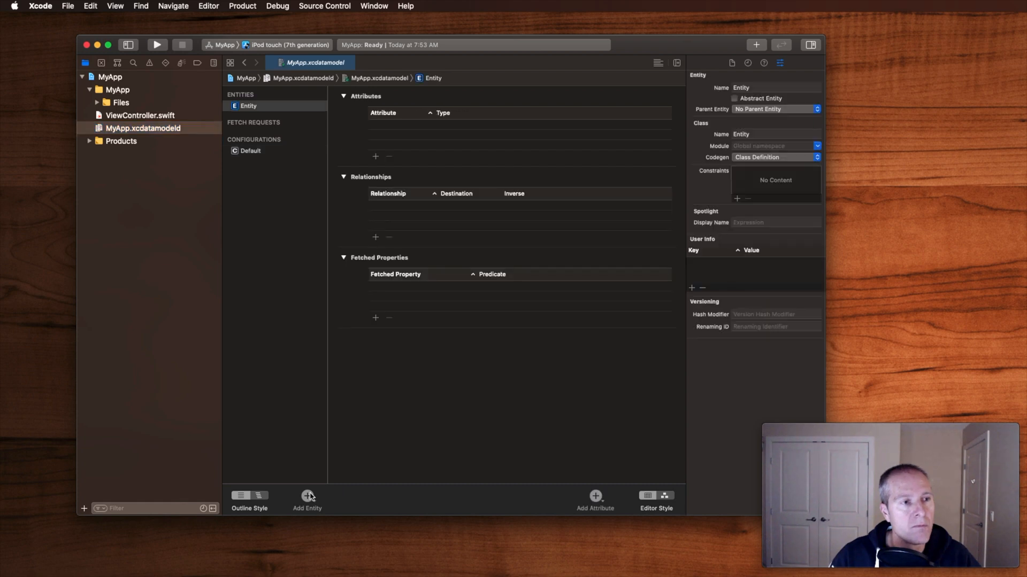
left_click(247, 106)
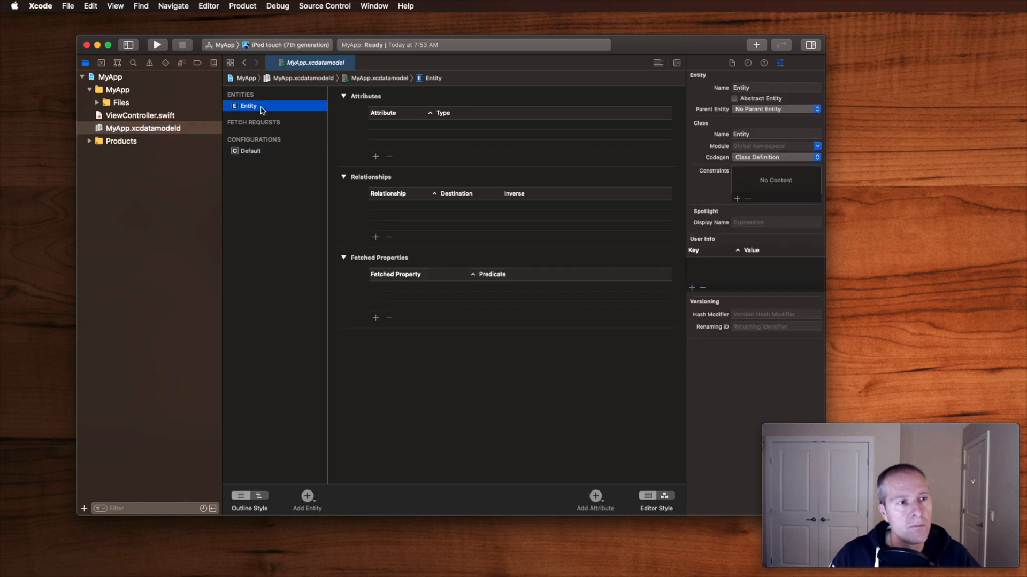
type("Employee")
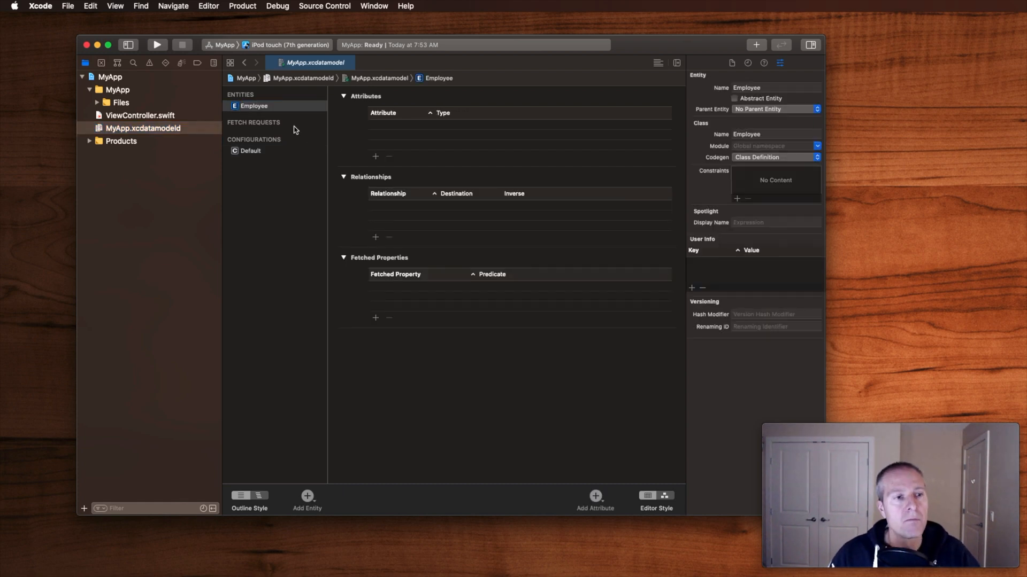
left_click(595, 499)
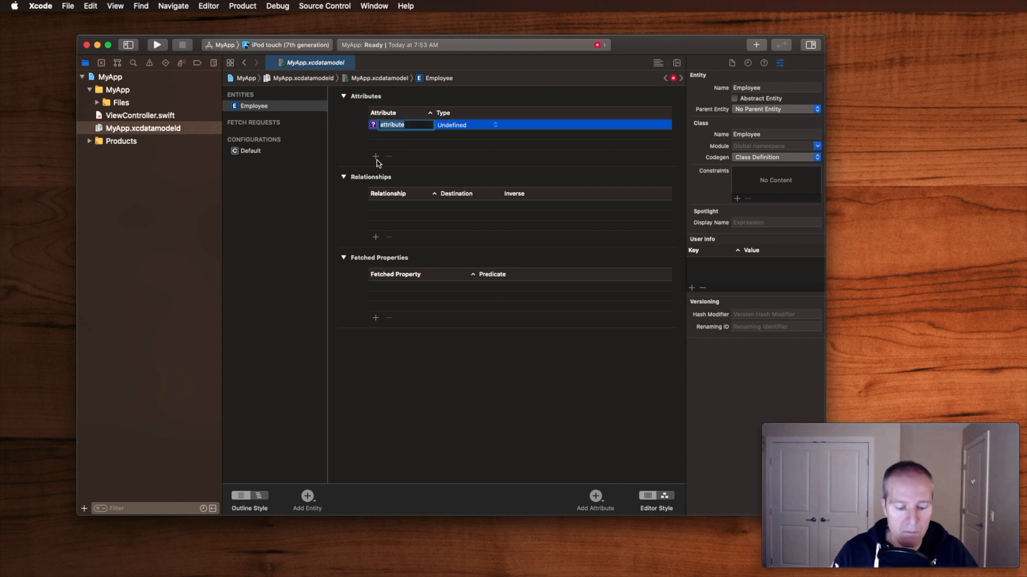
type("firstName")
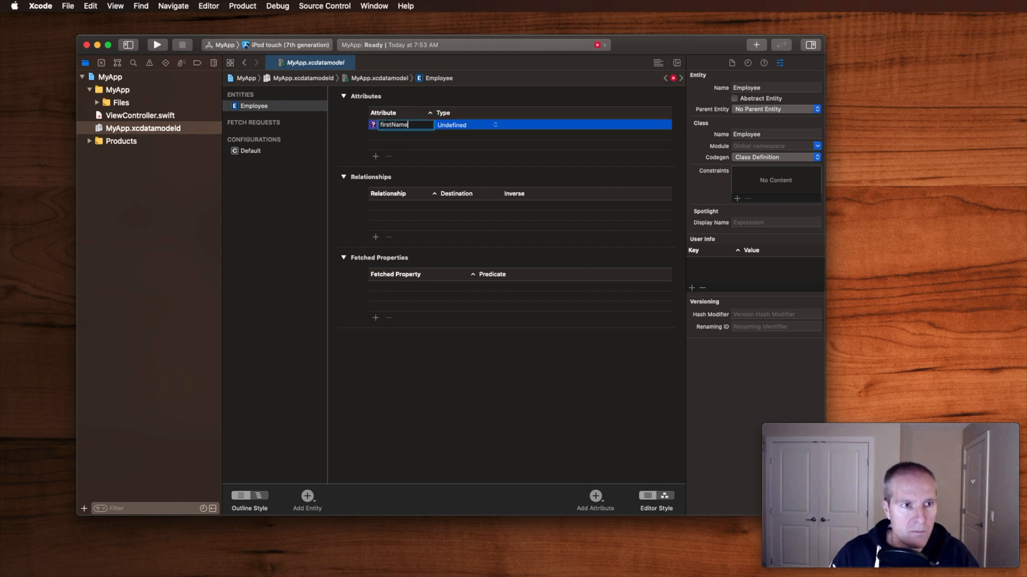
left_click(465, 126)
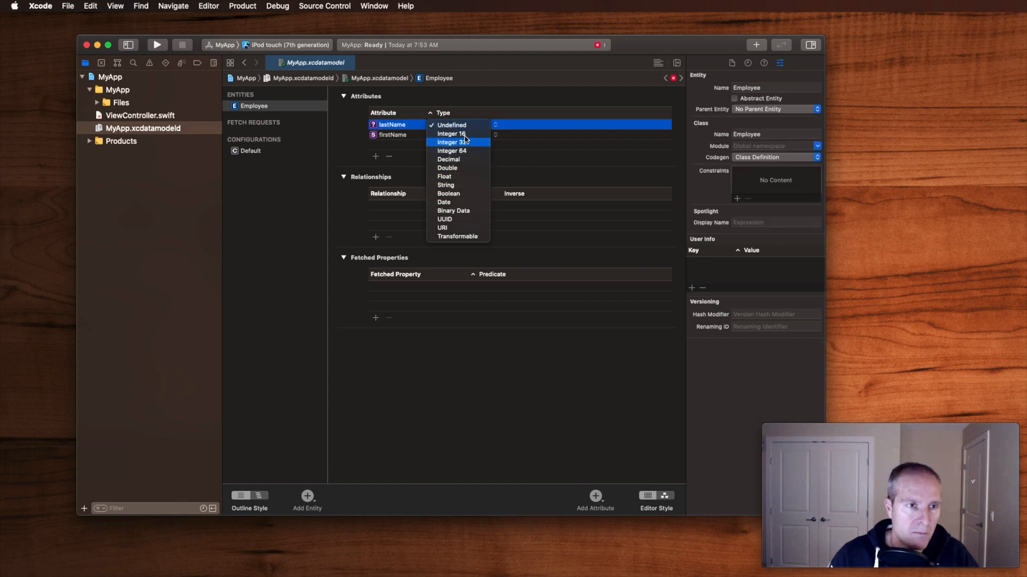
left_click(446, 185)
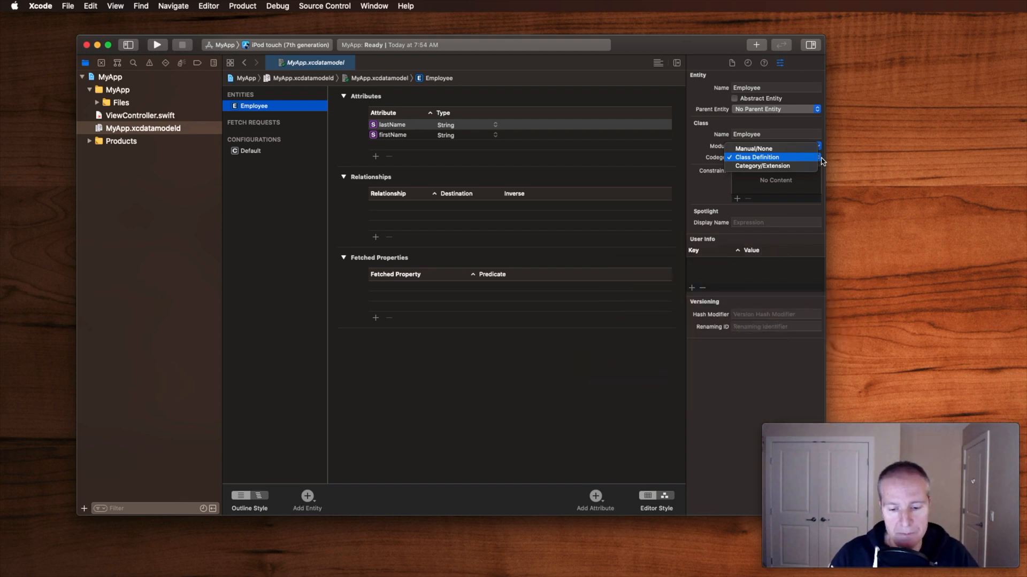
- Keep Employee's codegen on Class Definition and build MyApp with Cmd+B
left_click(756, 157)
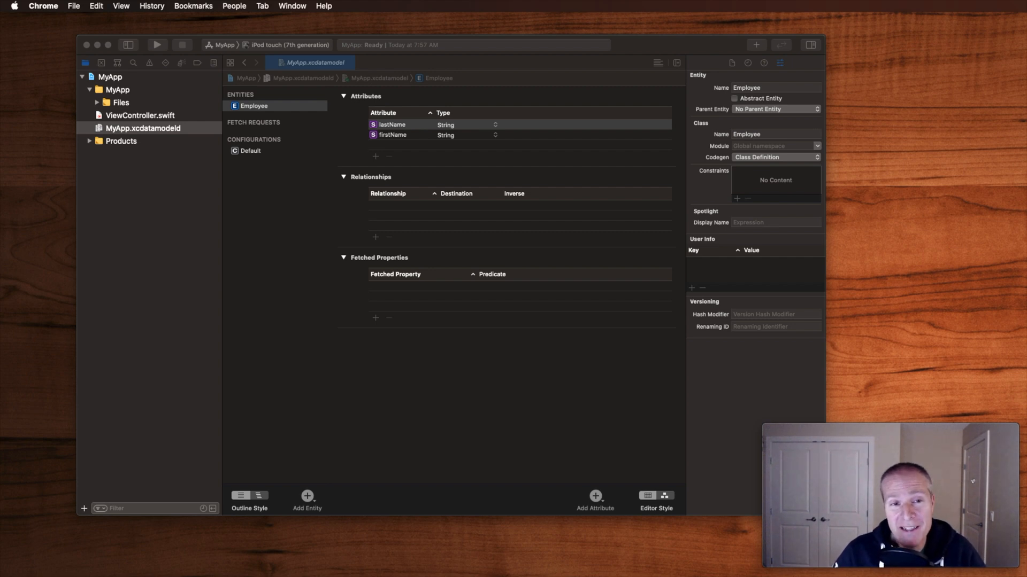
mouse_move(468, 171)
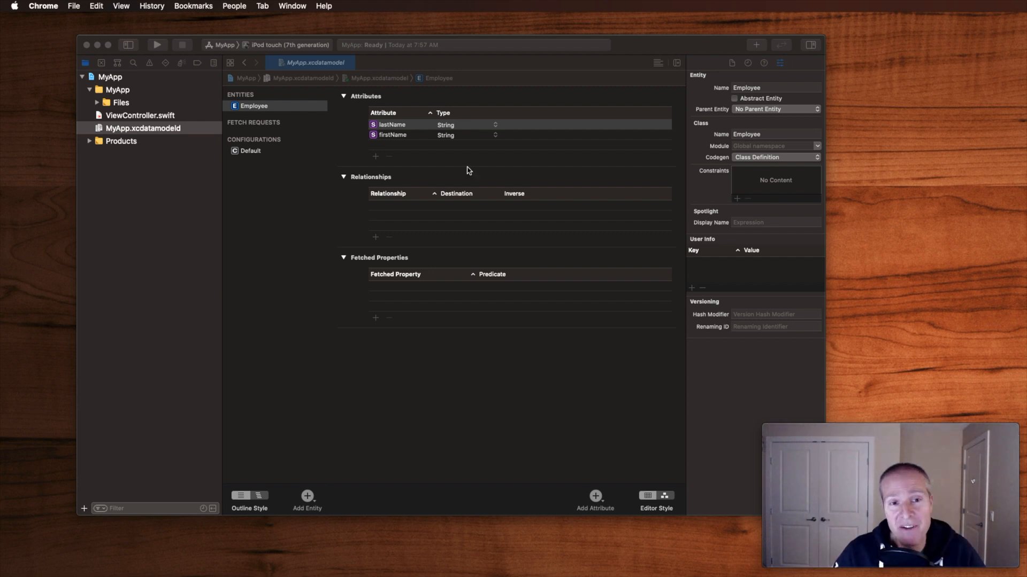
mouse_move(785, 163)
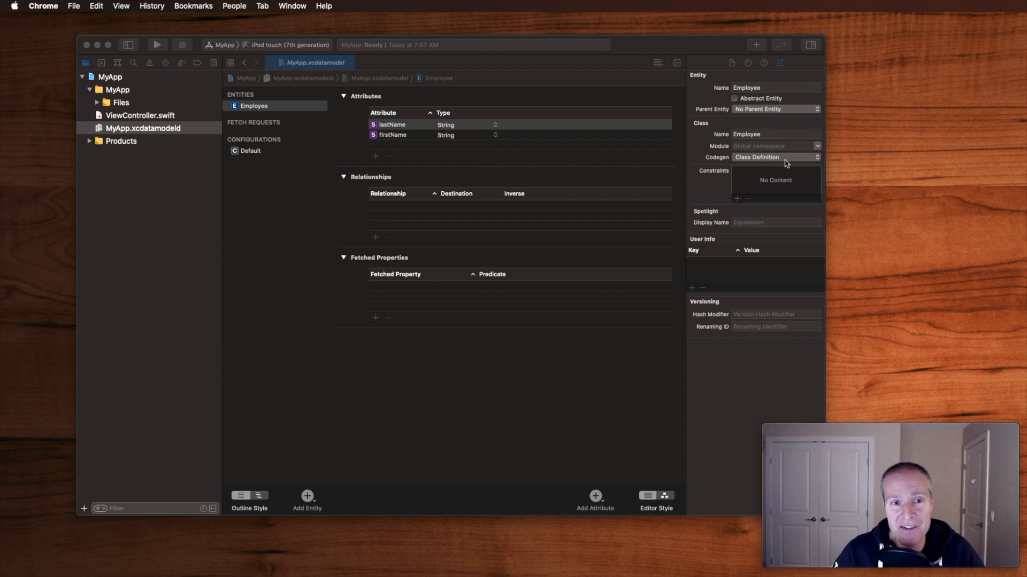
left_click(777, 157)
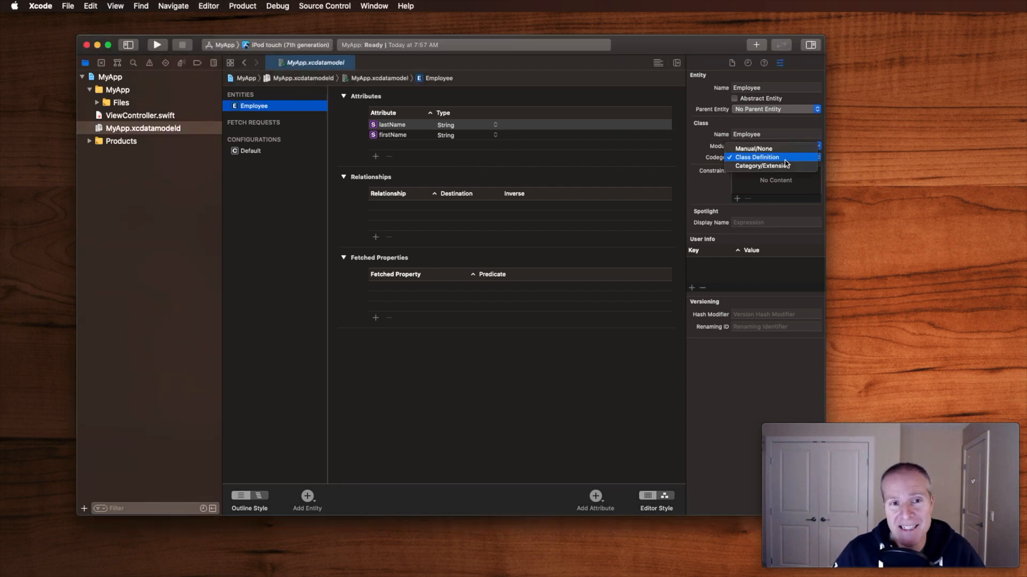
left_click(758, 156)
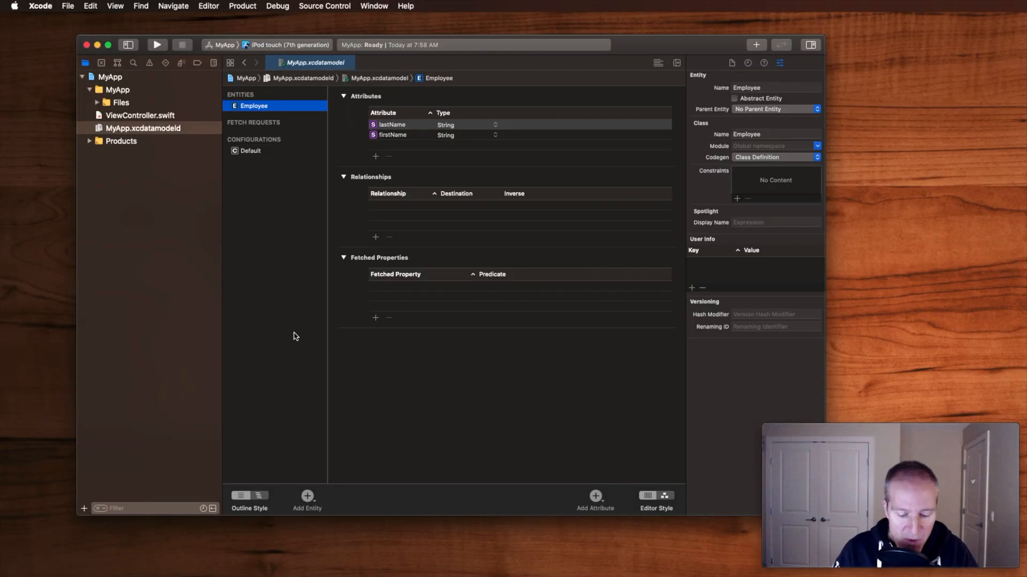
key("cmd+b")
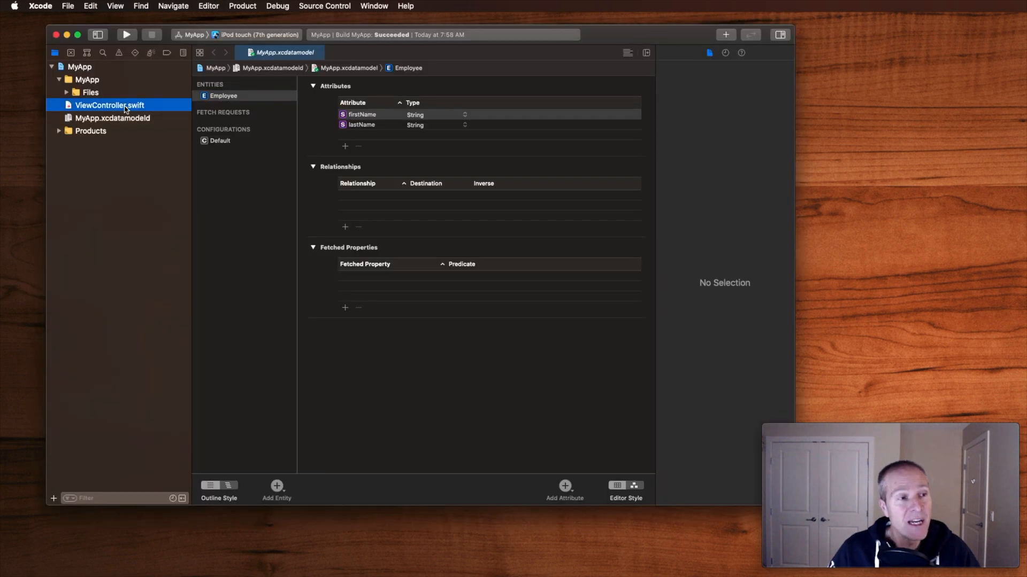
- Add `let employee = Employee` in viewDidLoad and jump to Employee's generated definition
left_click(109, 105)
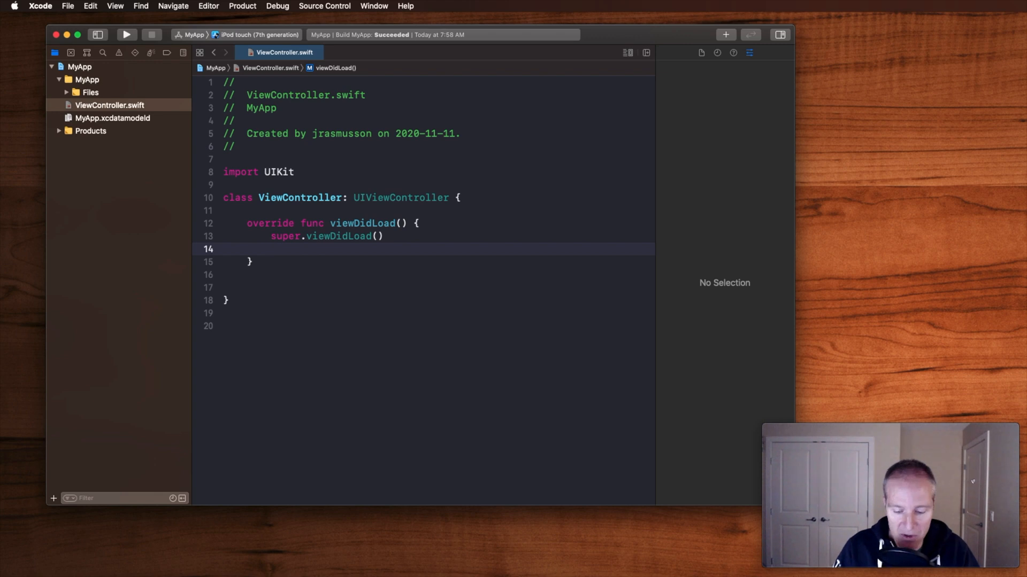
type("let employee = Employee")
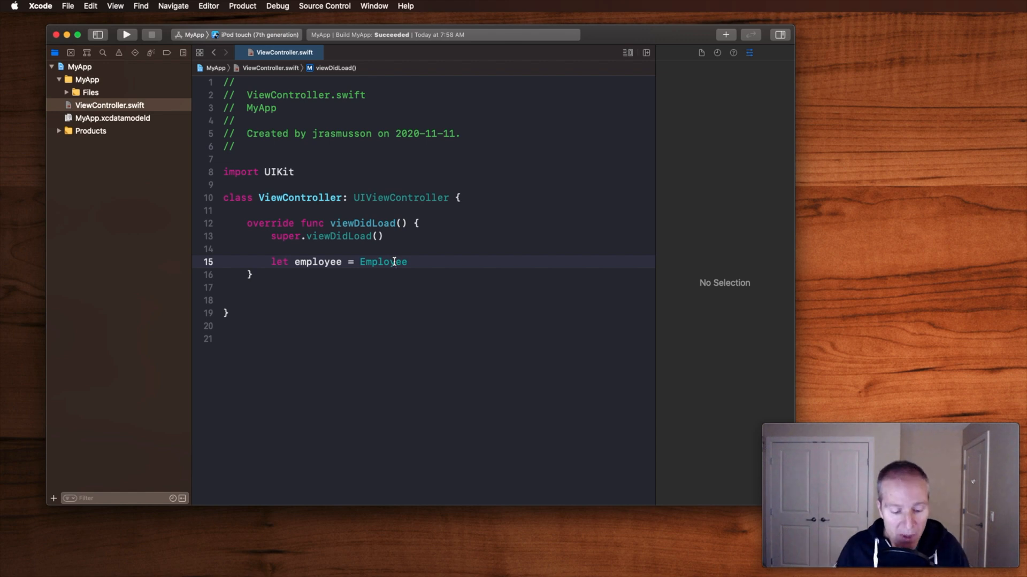
left_click(391, 262)
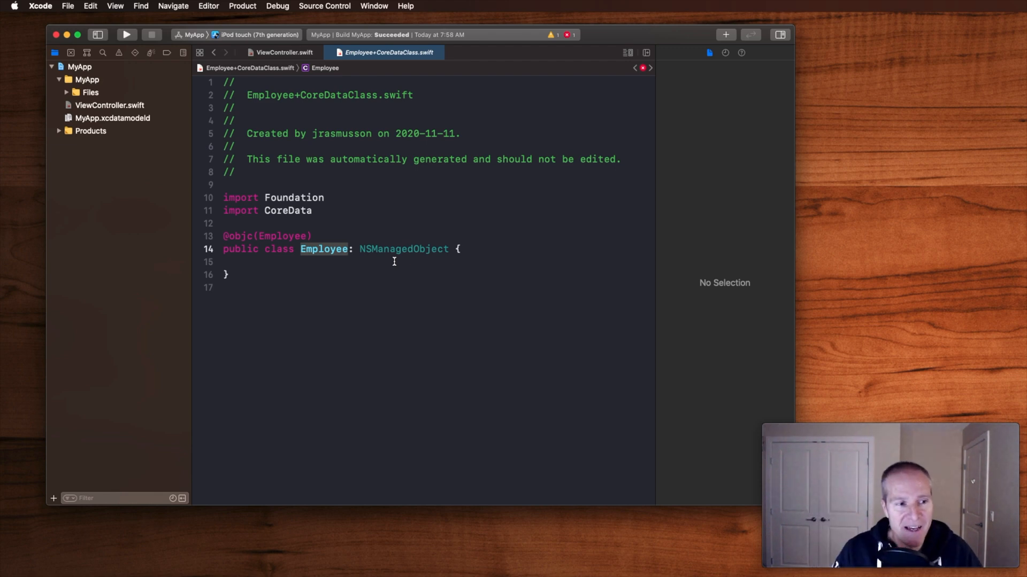
- Reveal the generated Employee files in Finder and open Employee+CoreDataProperties.swift
left_click(321, 249)
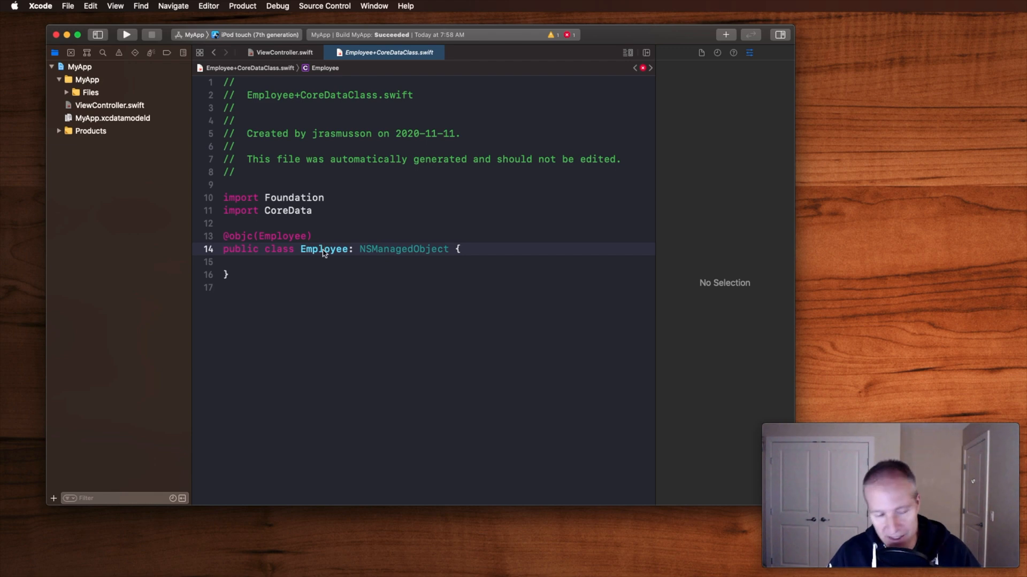
right_click(321, 248)
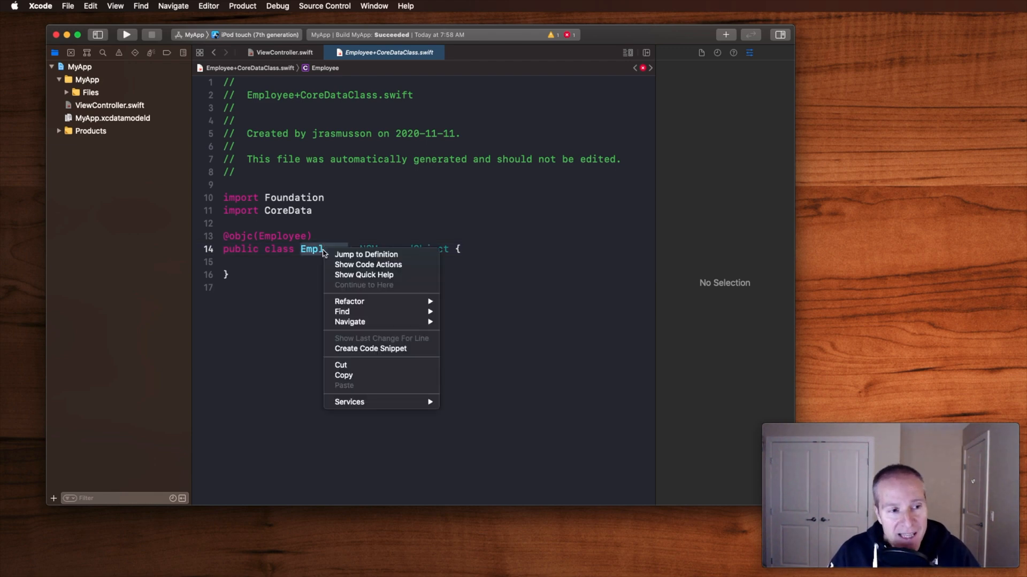
mouse_move(385, 348)
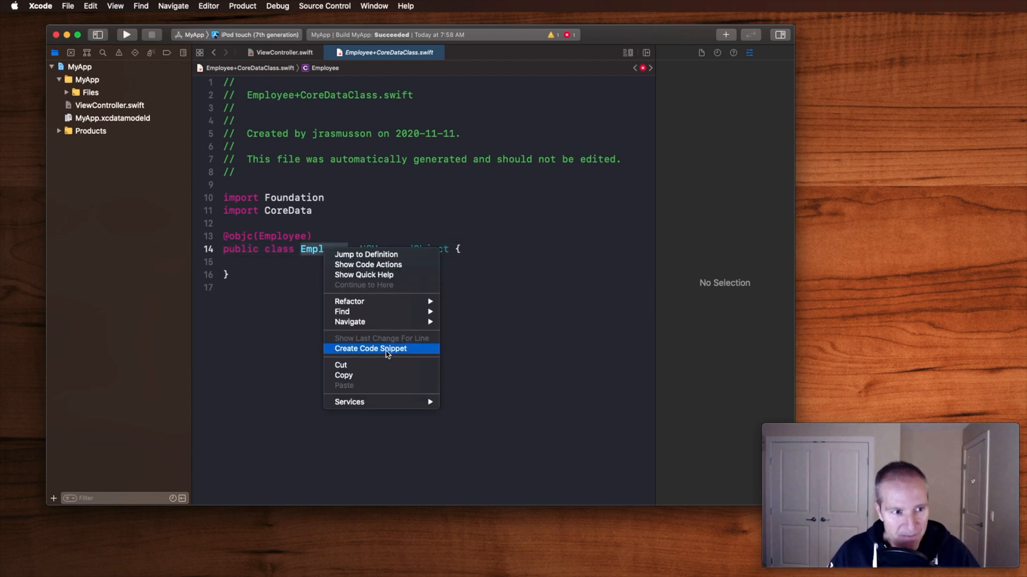
mouse_move(350, 321)
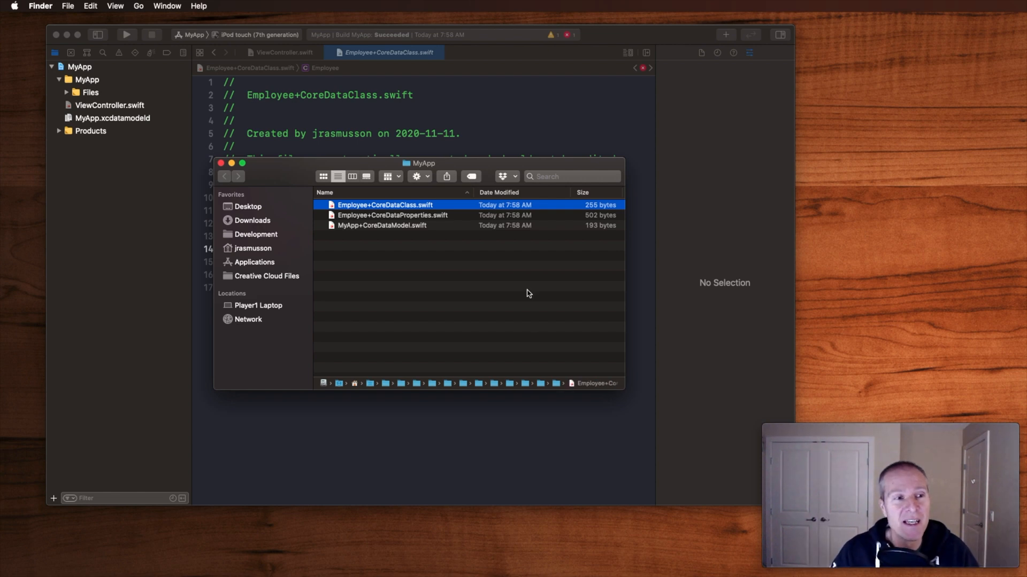
mouse_move(390, 156)
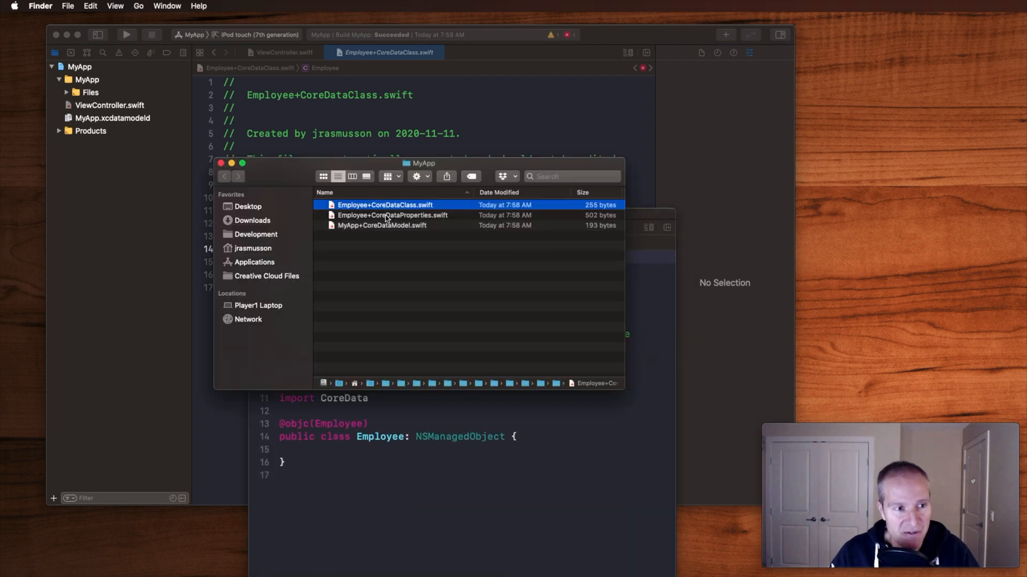
double_click(392, 215)
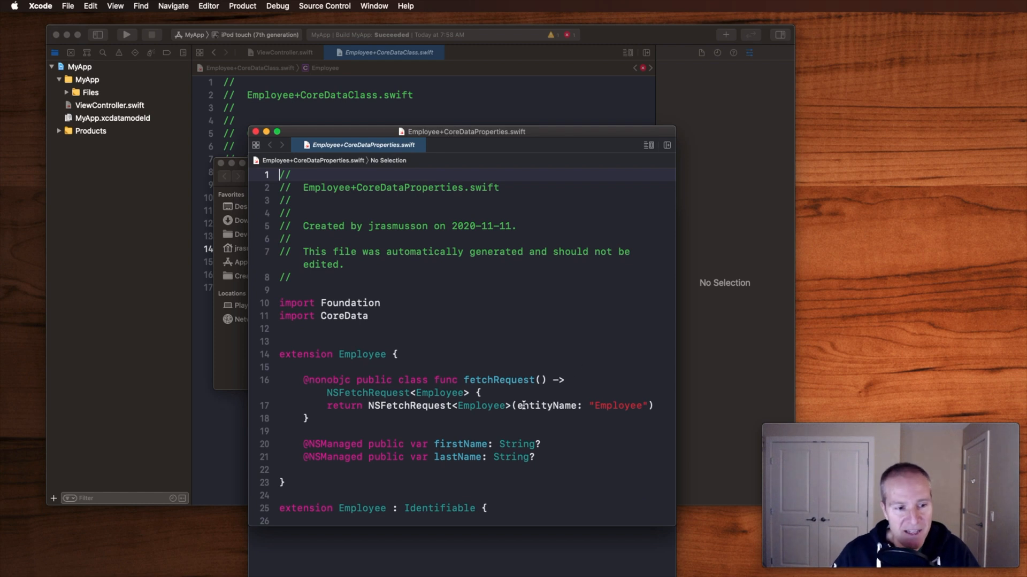
left_click(446, 444)
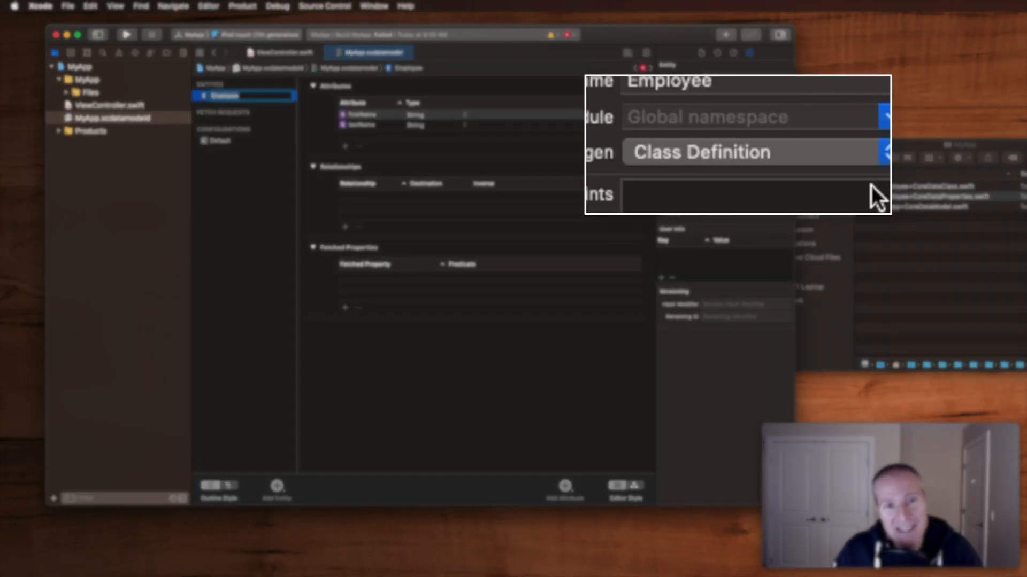
- Switch Employee's codegen to Manual/None and rebuild MyApp
left_click(753, 152)
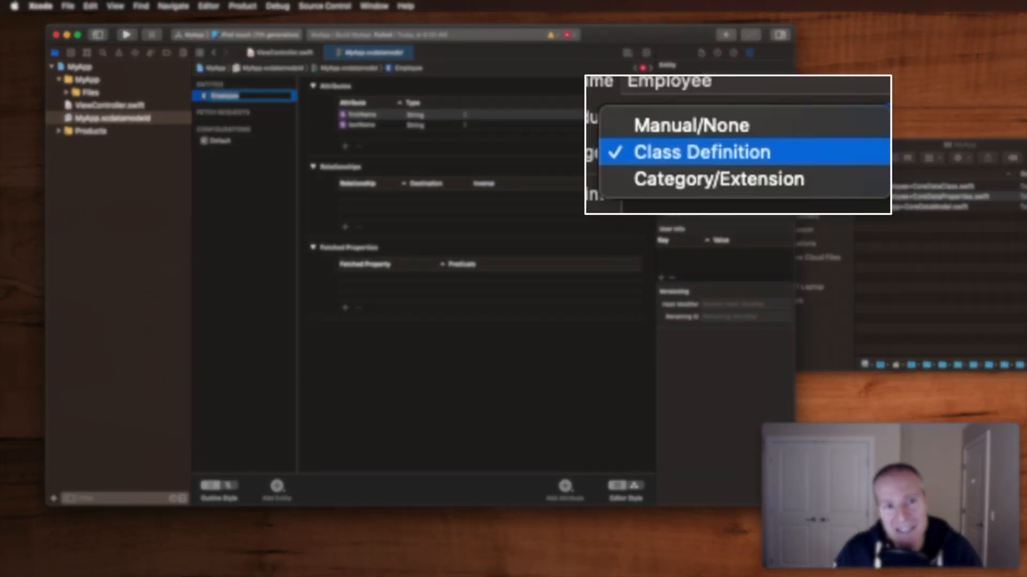
left_click(691, 125)
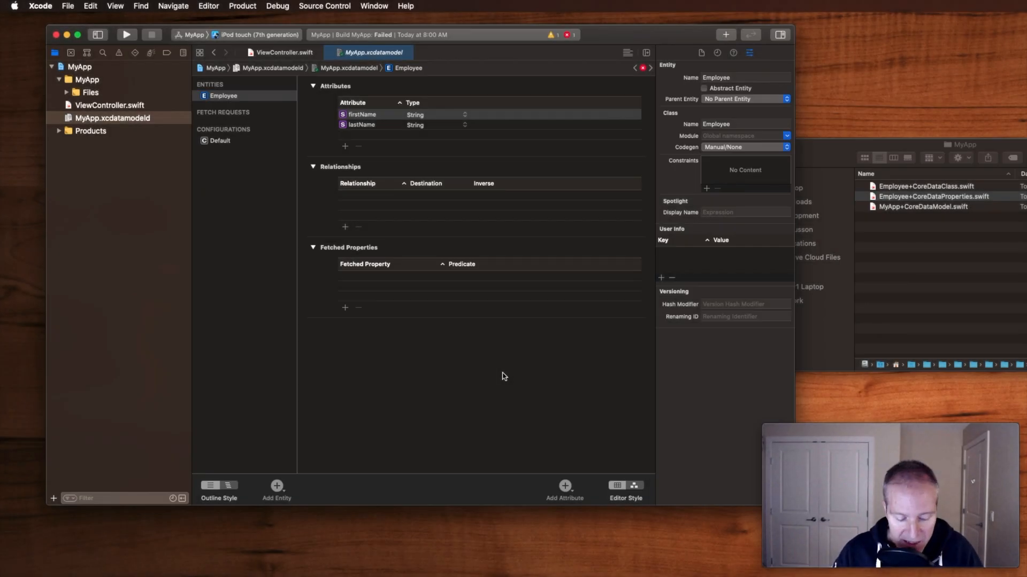
key("Shift+Option+Cmd+K")
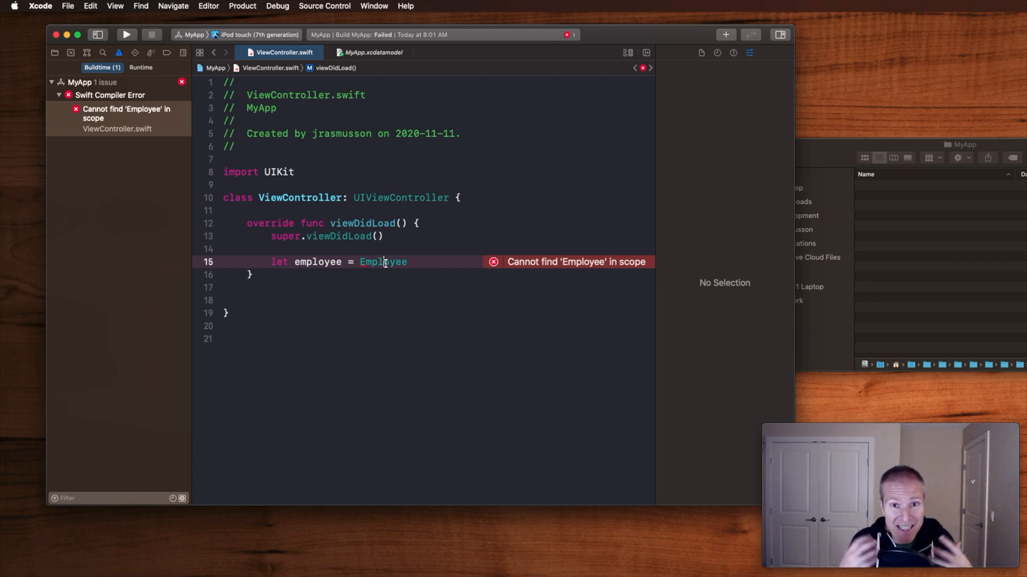
mouse_move(299, 129)
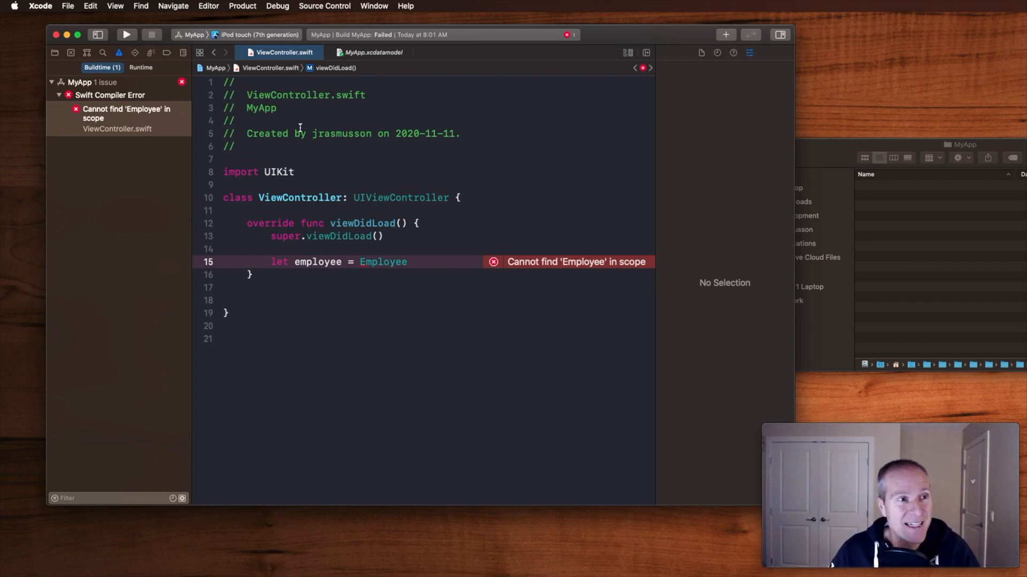
mouse_move(75, 84)
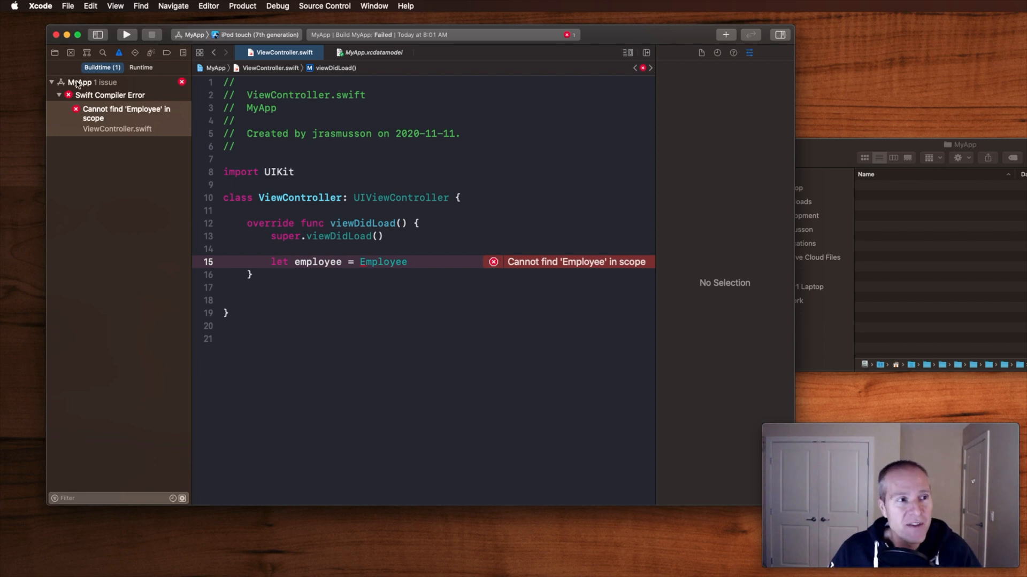
- Open the Issue navigator to review the "Cannot find 'Employee' in scope" error
left_click(55, 52)
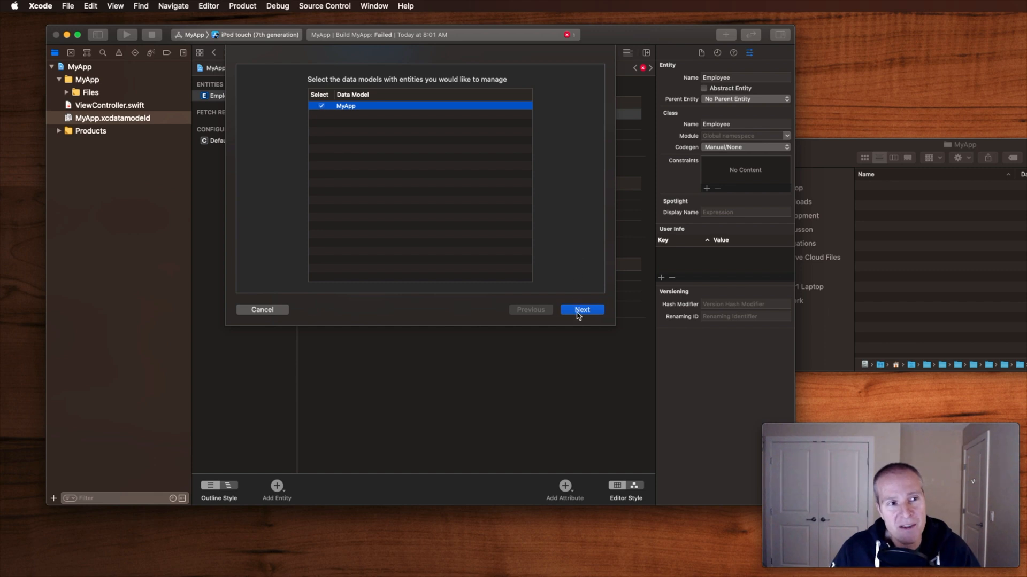
- Generate the Employee NSManagedObject subclass files from MyApp, then review ViewController.swift and the properties extension
left_click(582, 310)
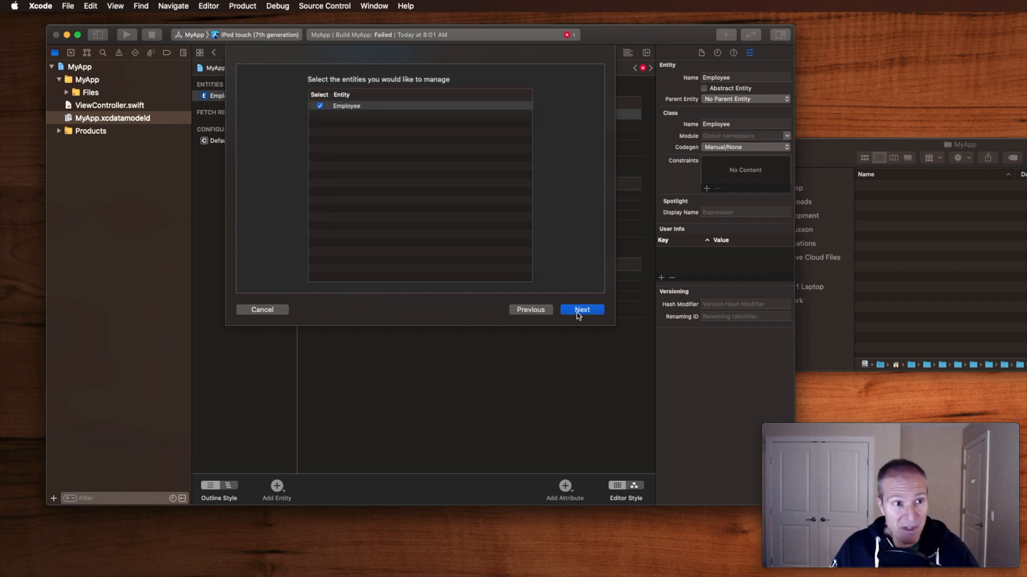
left_click(581, 309)
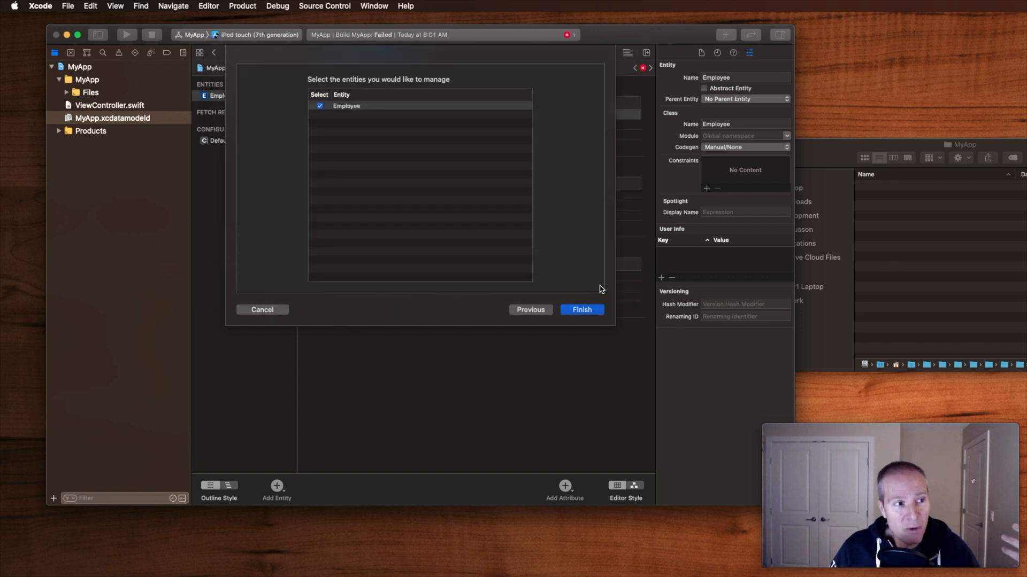
left_click(580, 309)
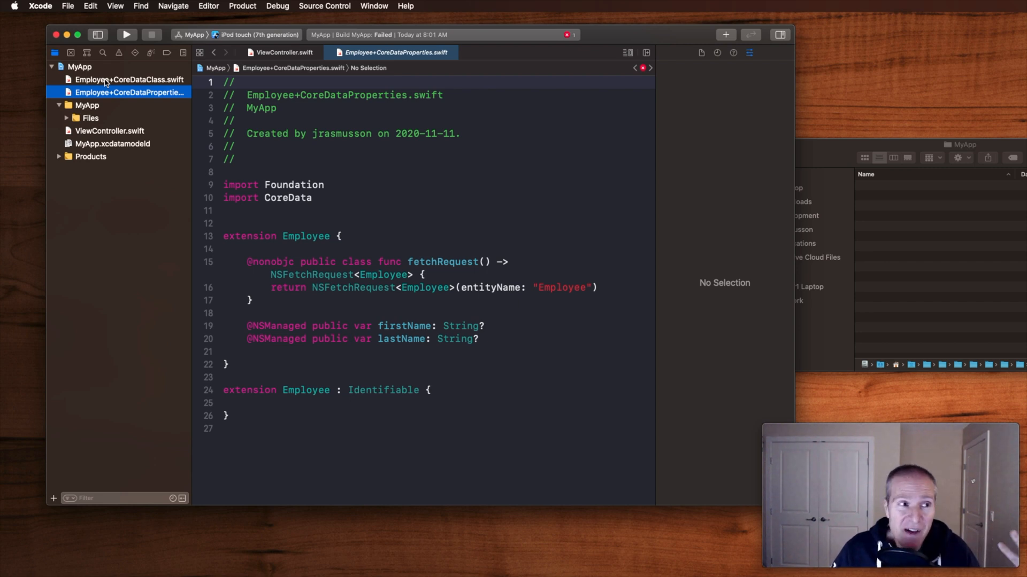
left_click(129, 79)
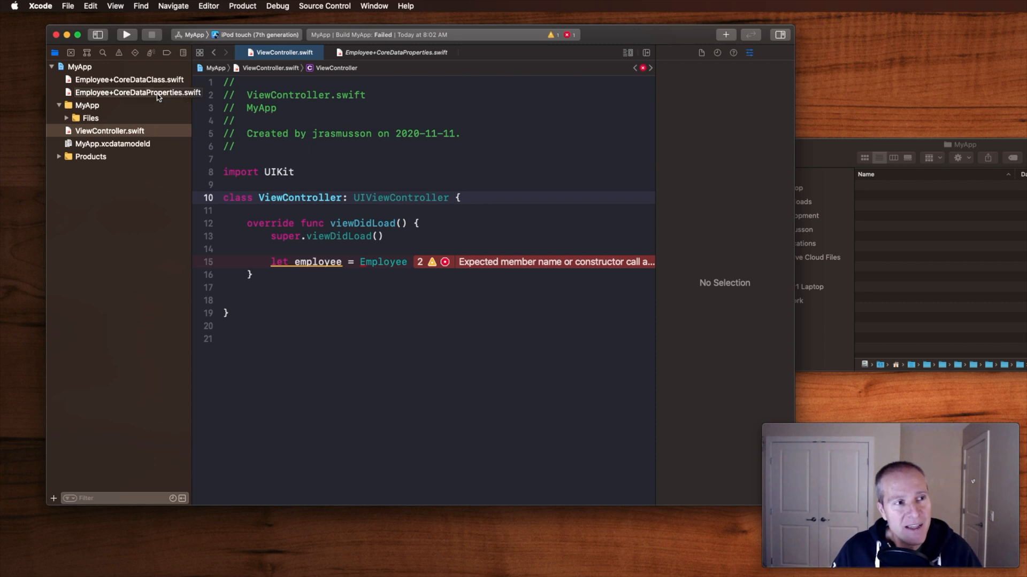
left_click(137, 93)
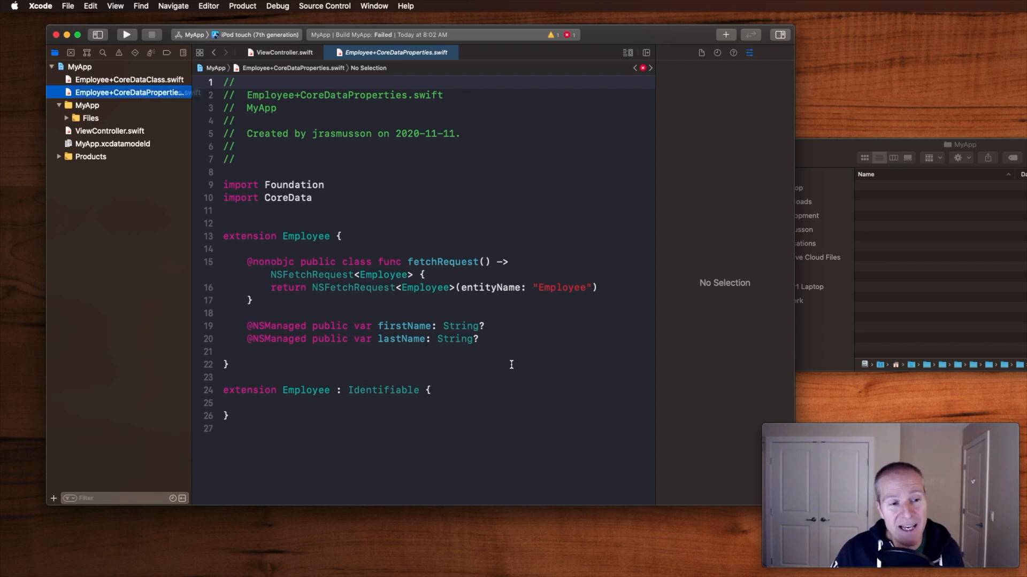
mouse_move(498, 384)
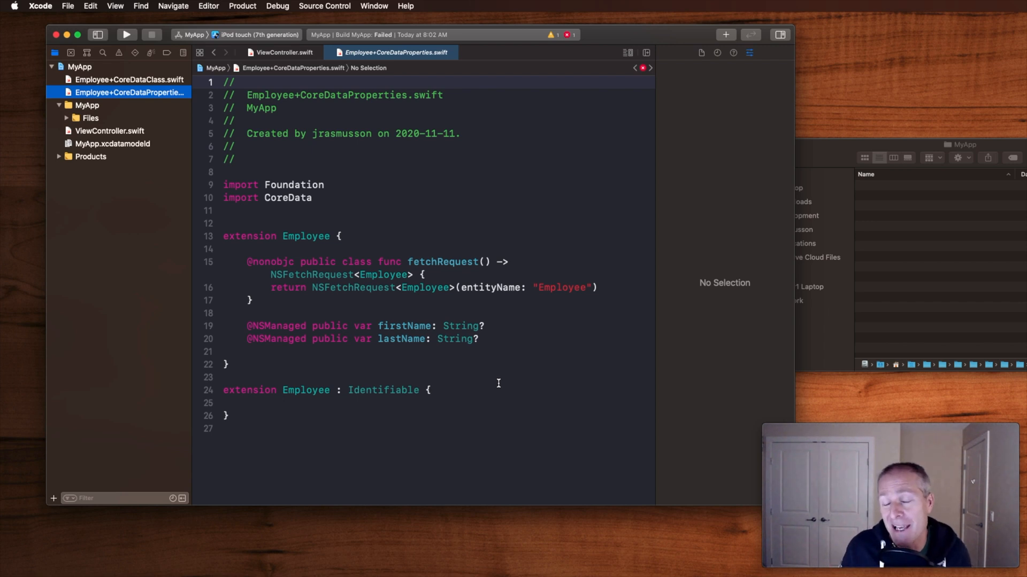
- Add a computed 'var fullName: String' to Employee+CoreDataClass.swift and reopen MyApp.xcdatamodeld
left_click(129, 93)
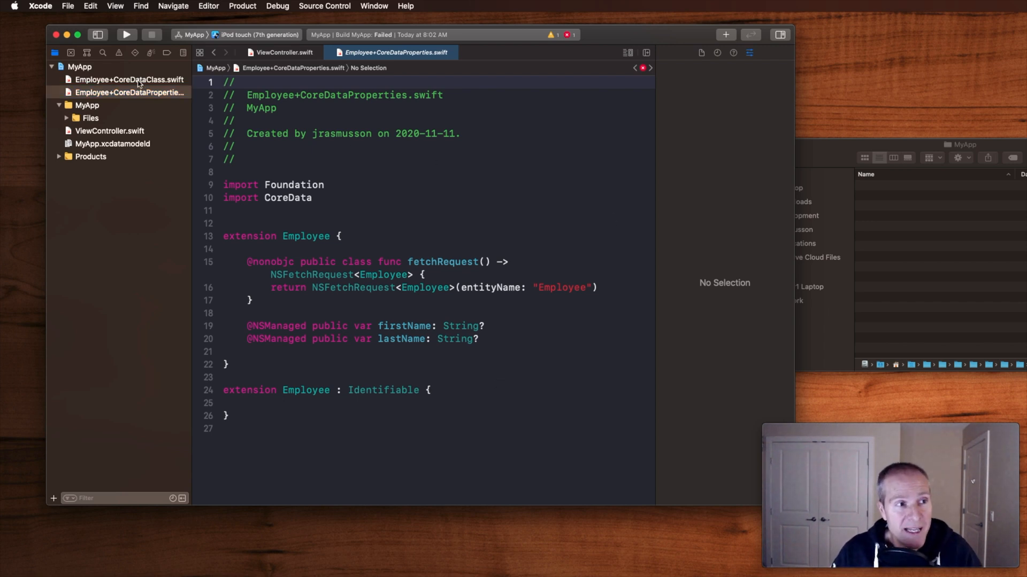
left_click(129, 79)
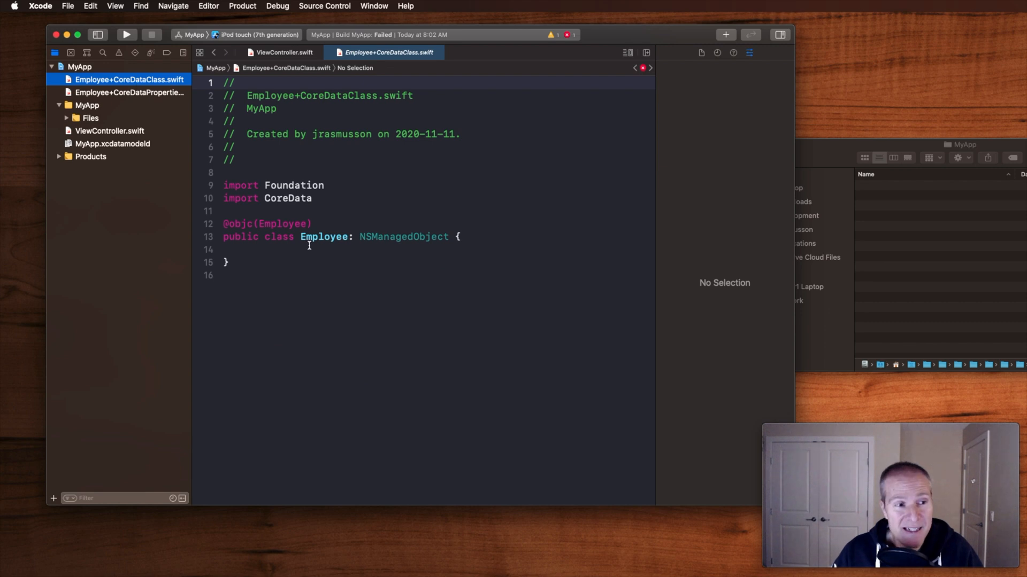
left_click(308, 250)
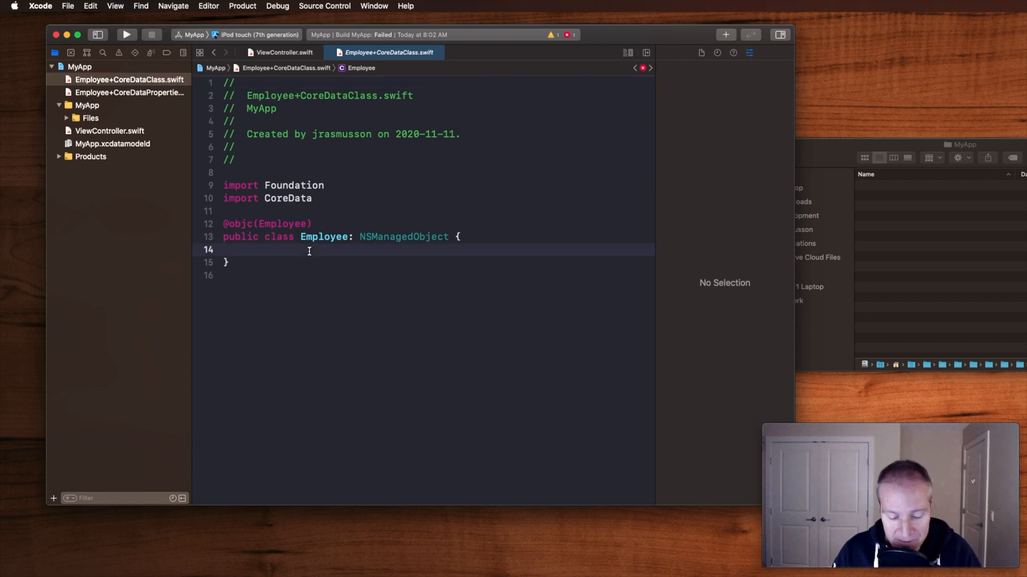
type("var fullName: String {")
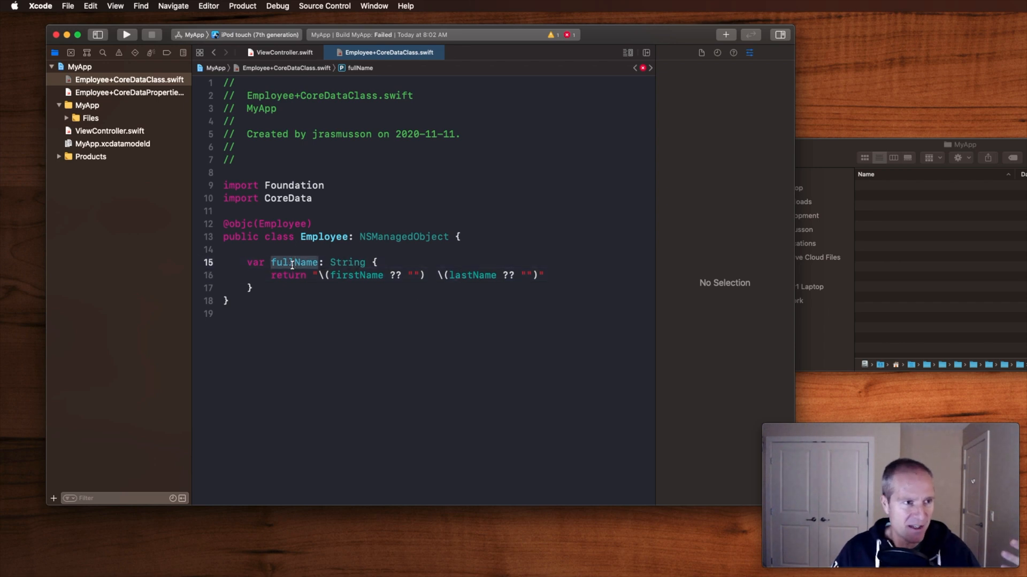
left_click(129, 79)
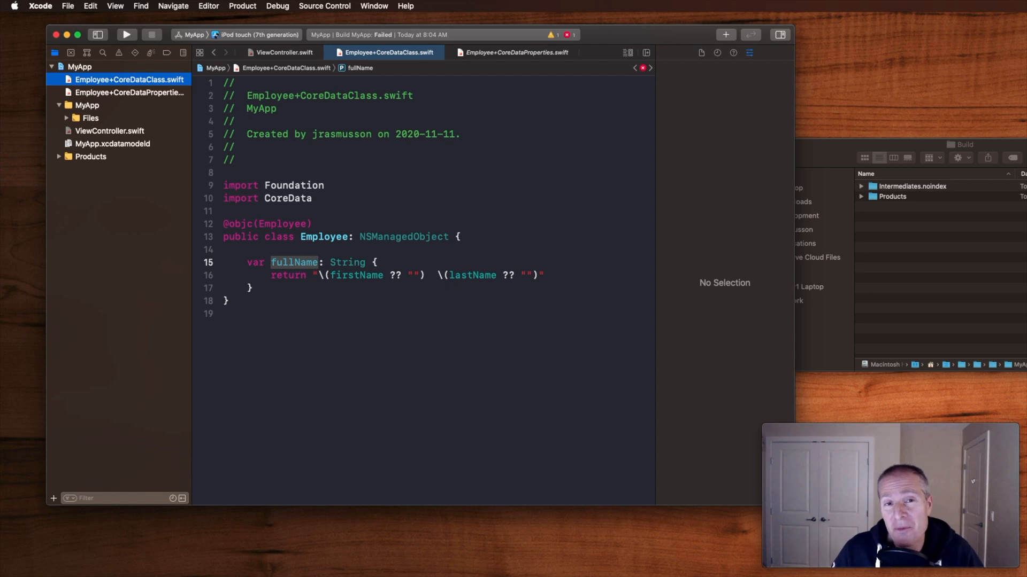
left_click(111, 144)
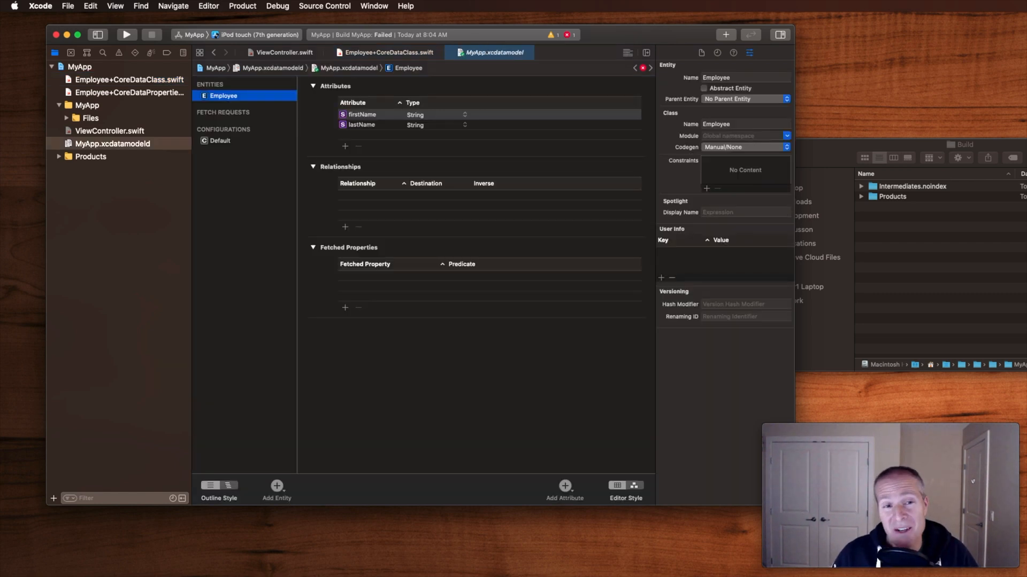
- Set Employee's Codegen to Category/Extension and close the MyApp project window
left_click(744, 147)
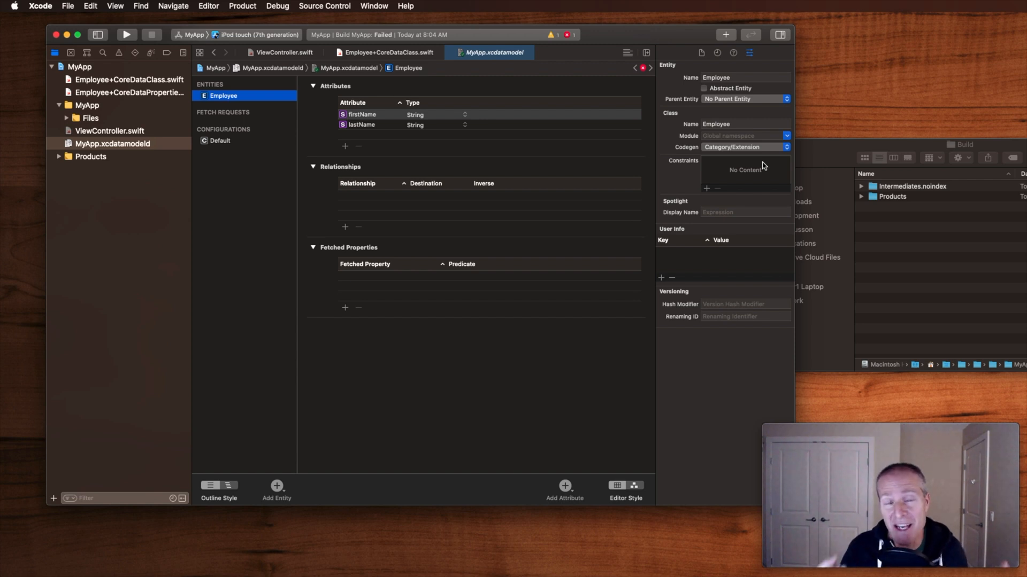
mouse_move(156, 69)
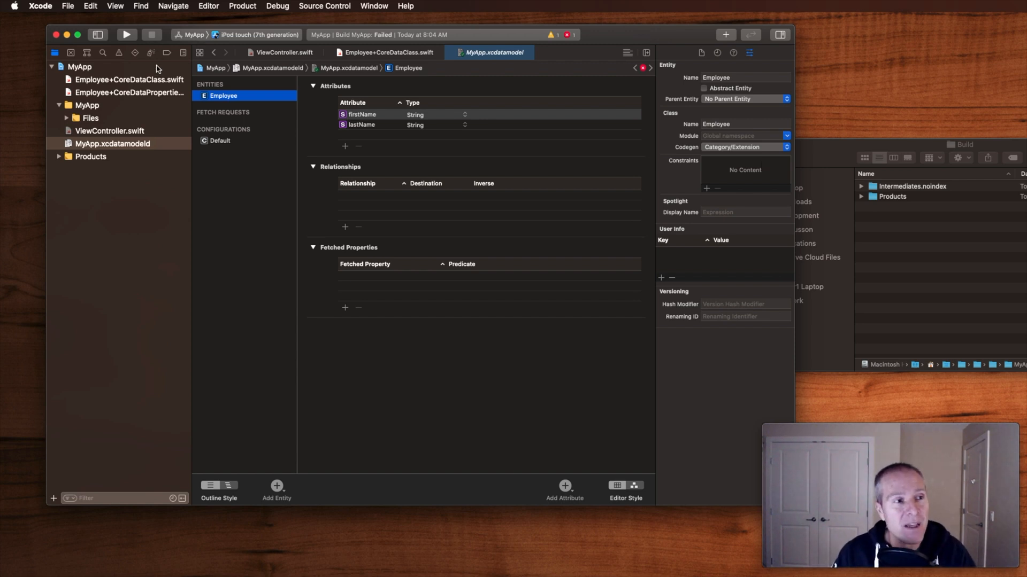
left_click(129, 79)
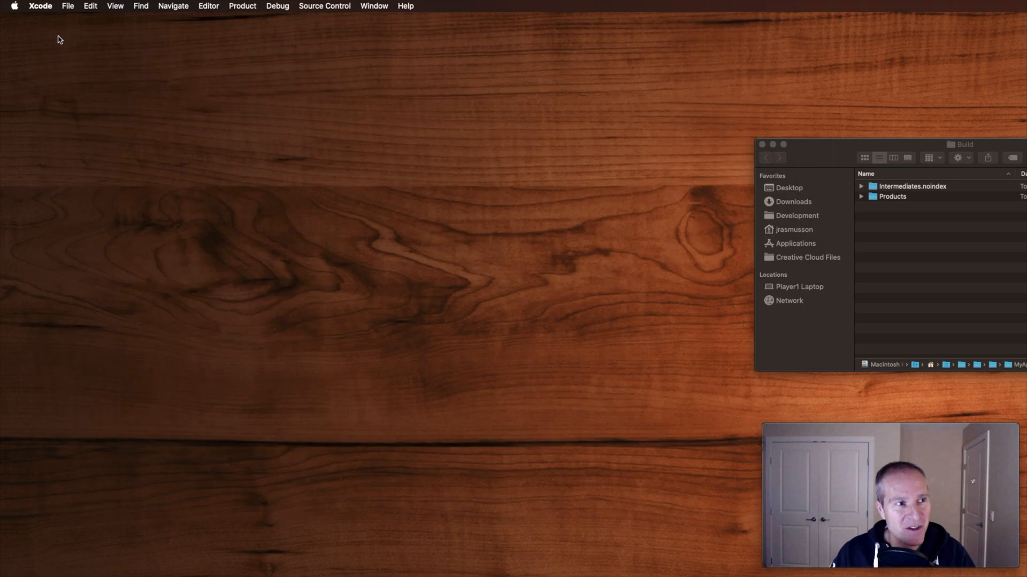
- Relaunch Xcode via Spotlight, reopen MyApp.xcodeproj from recent documents, and select the MyApp group
type("xcode.app")
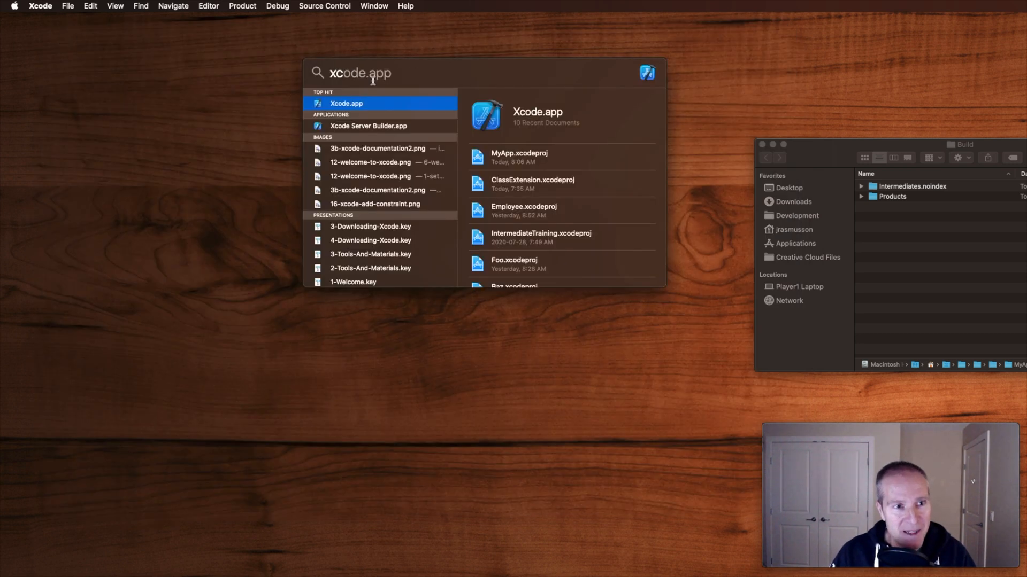
left_click(346, 103)
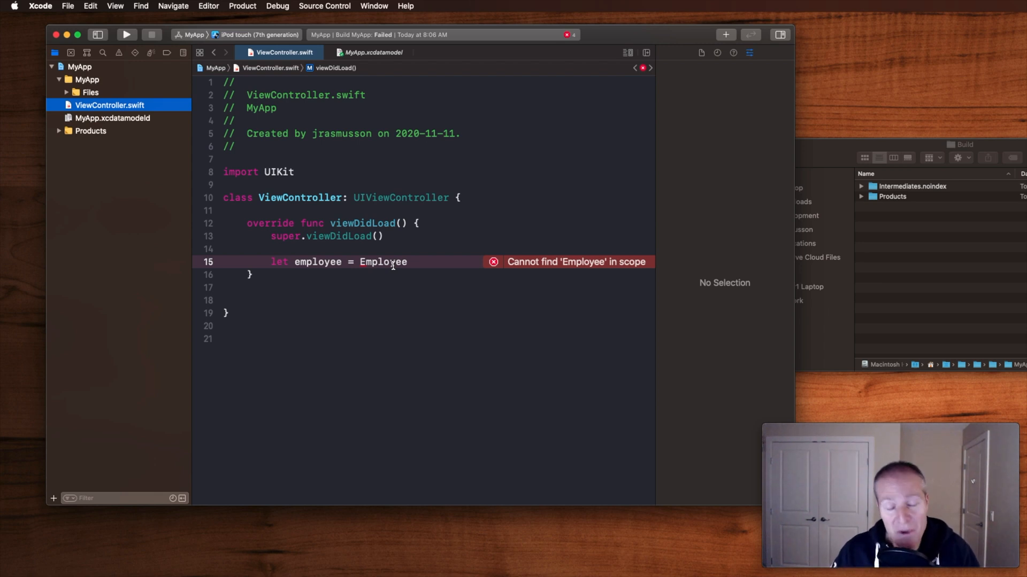
left_click(86, 79)
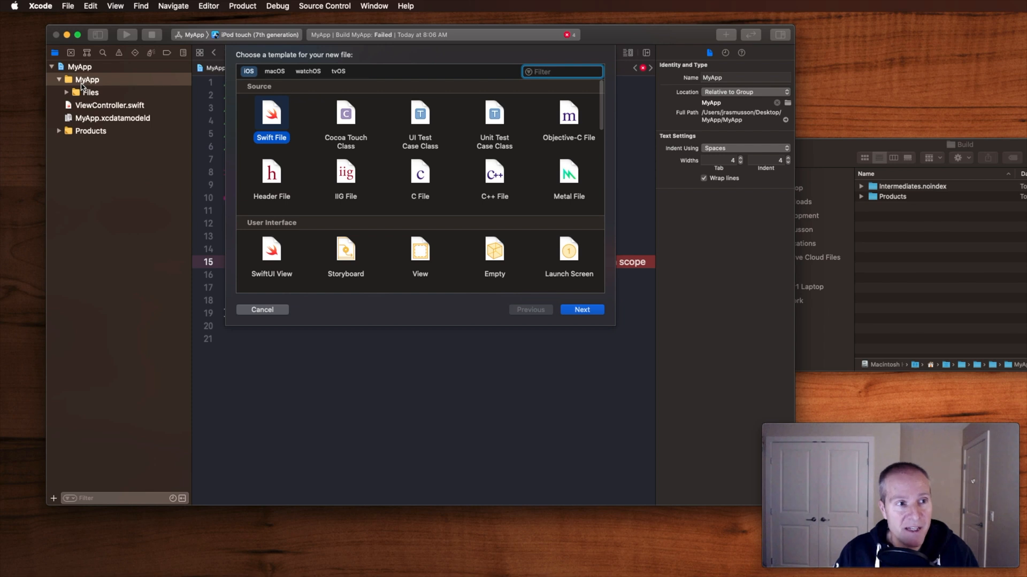
left_click(581, 309)
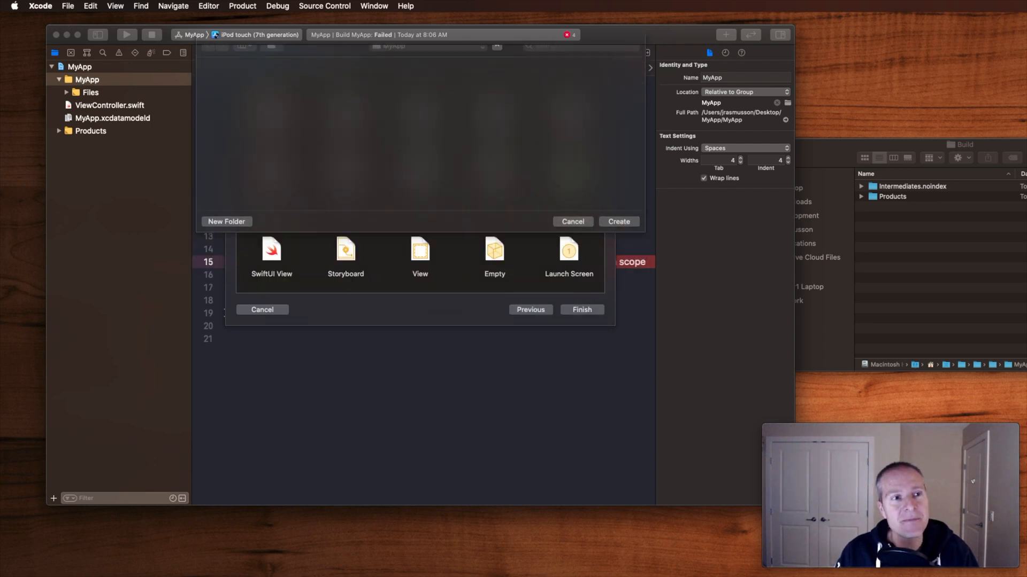
left_click(617, 222)
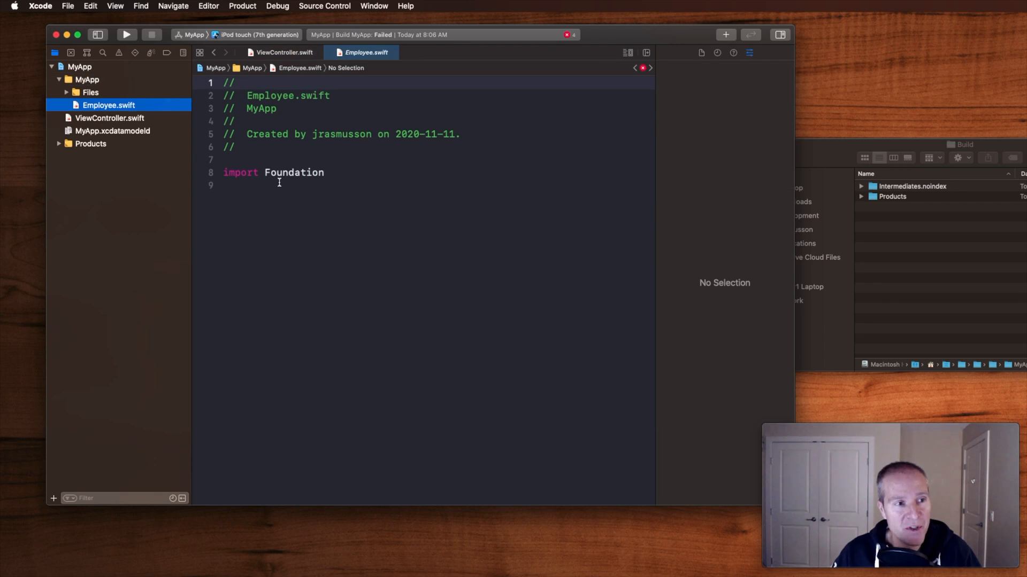
type("import")
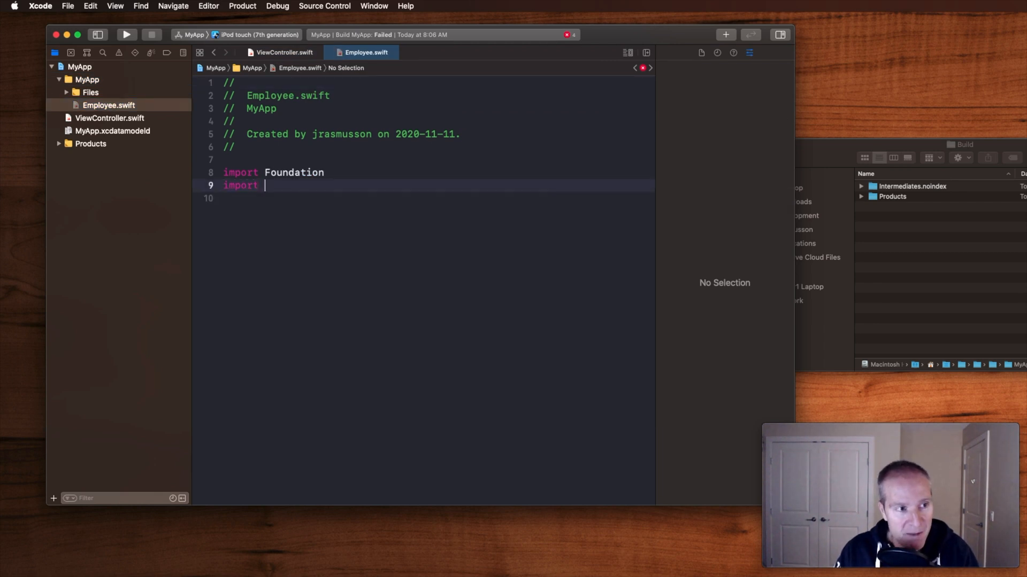
type("CoreData")
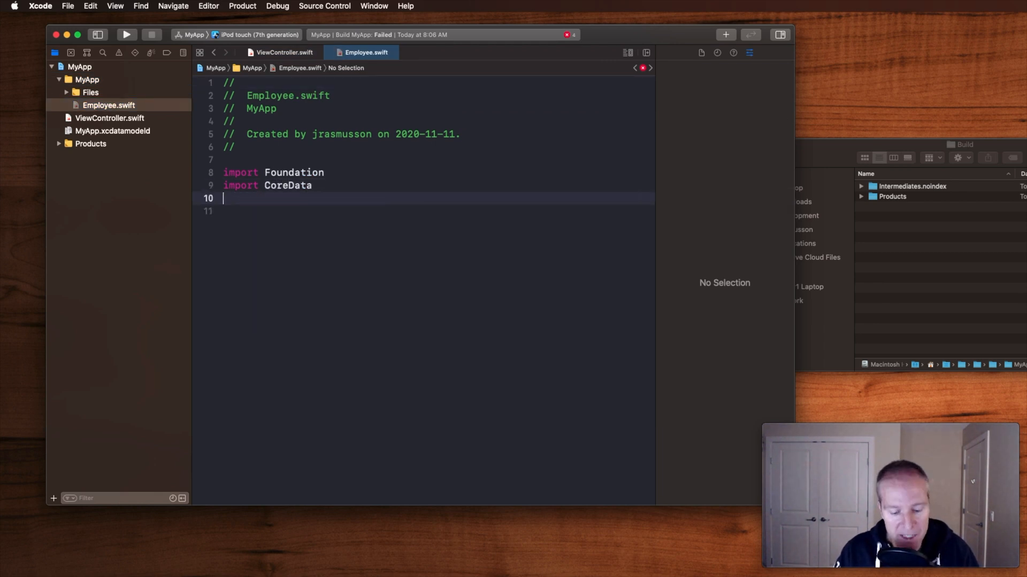
type("@objc(Employee)")
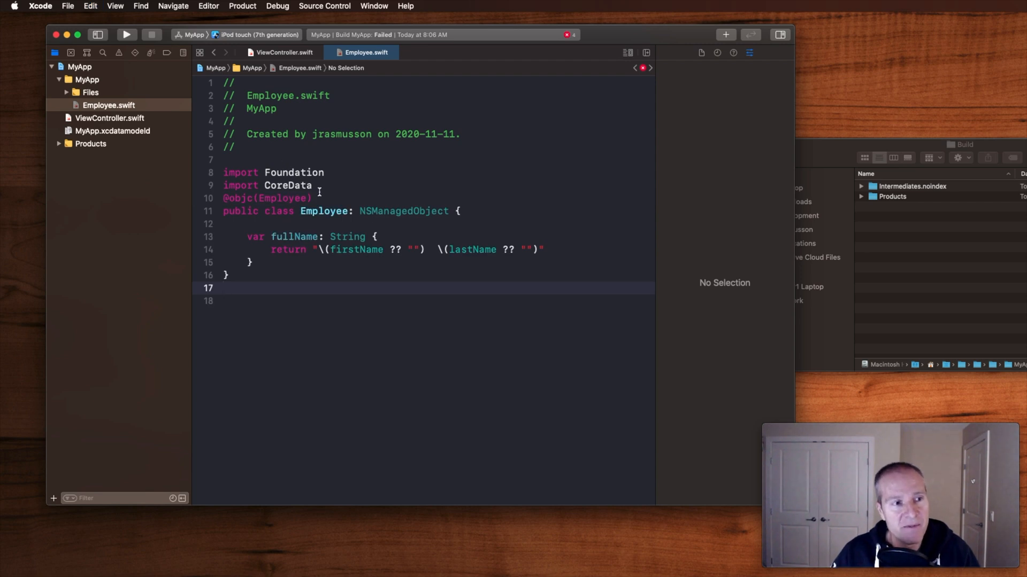